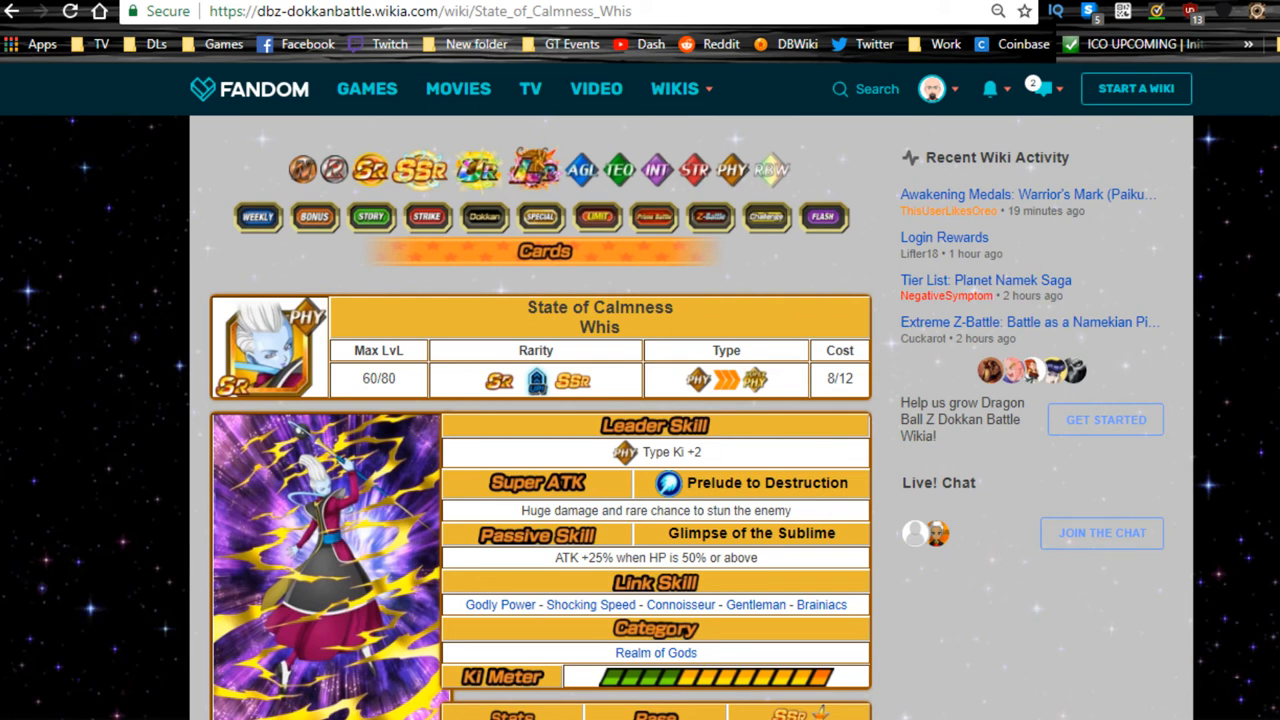
pyautogui.moveTo(136, 292)
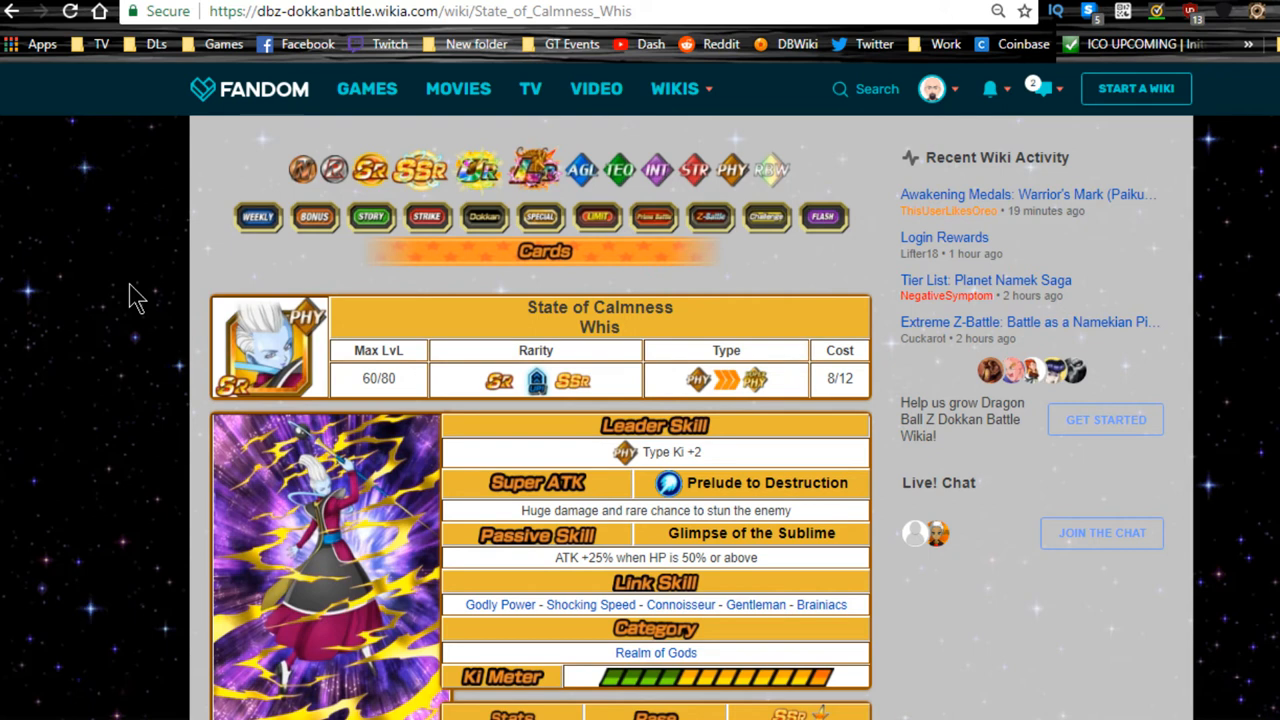
pyautogui.moveTo(330, 300)
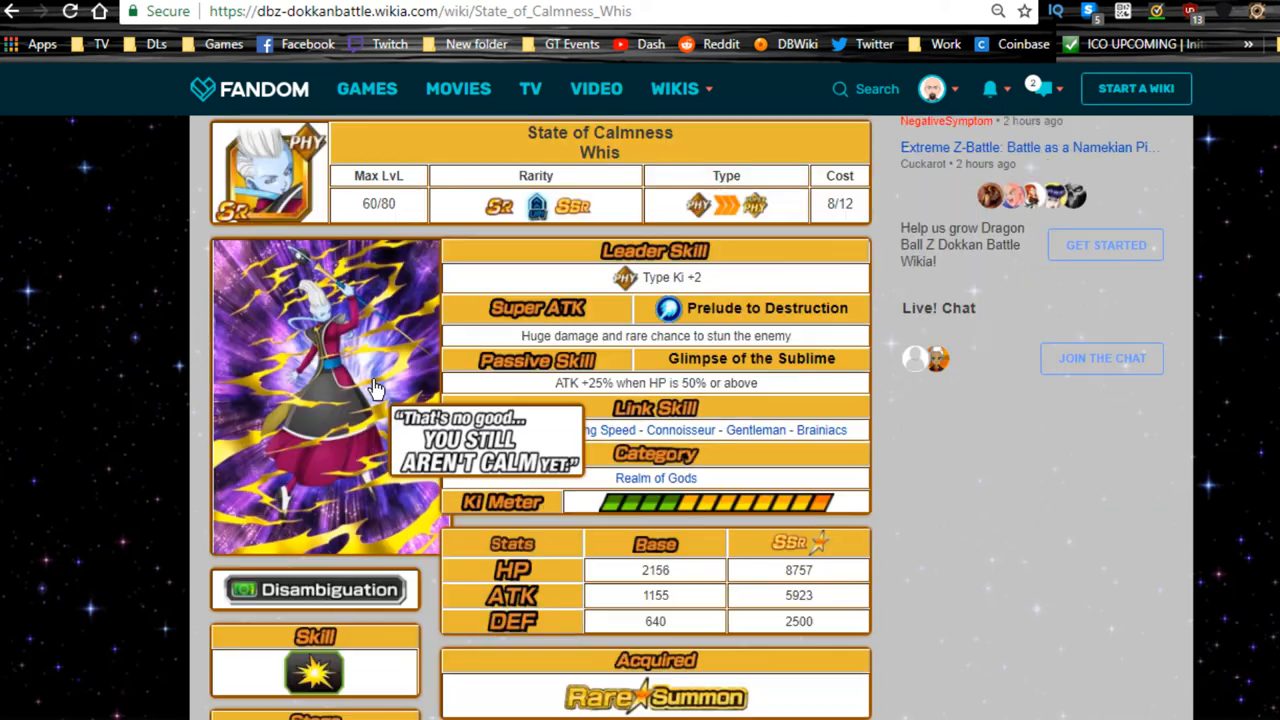
pyautogui.moveTo(1076, 624)
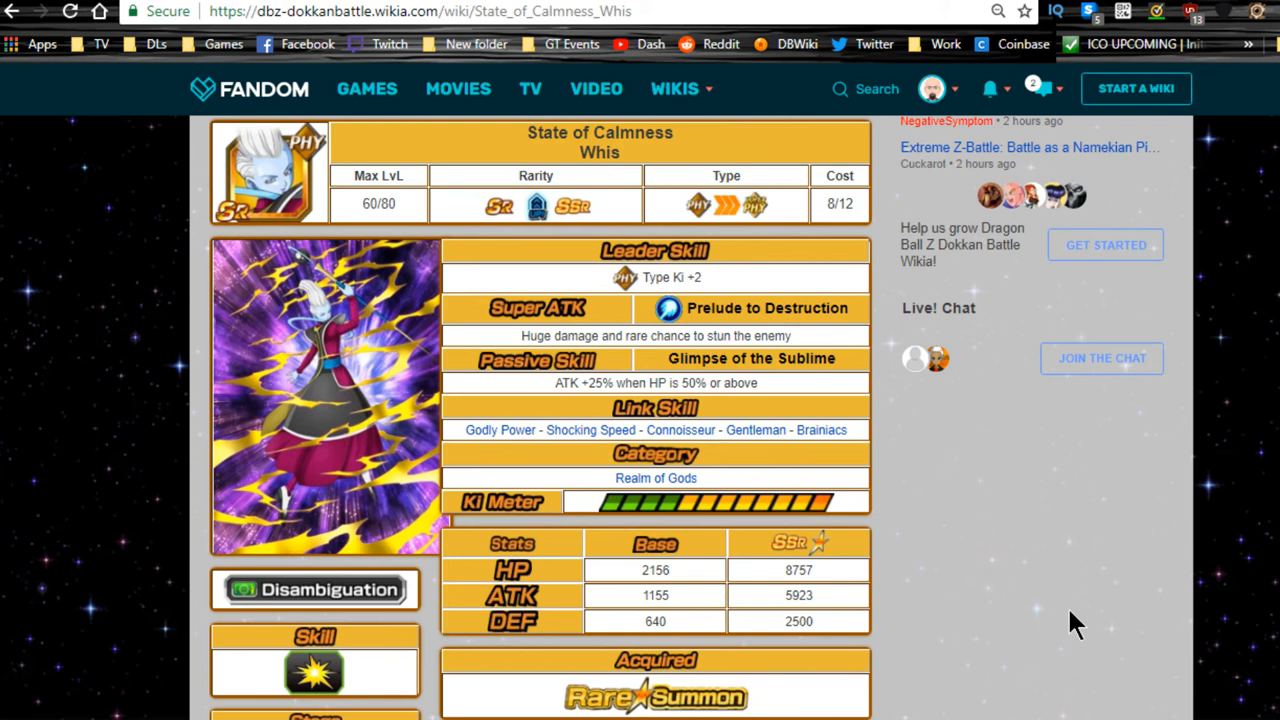
pyautogui.moveTo(1064, 628)
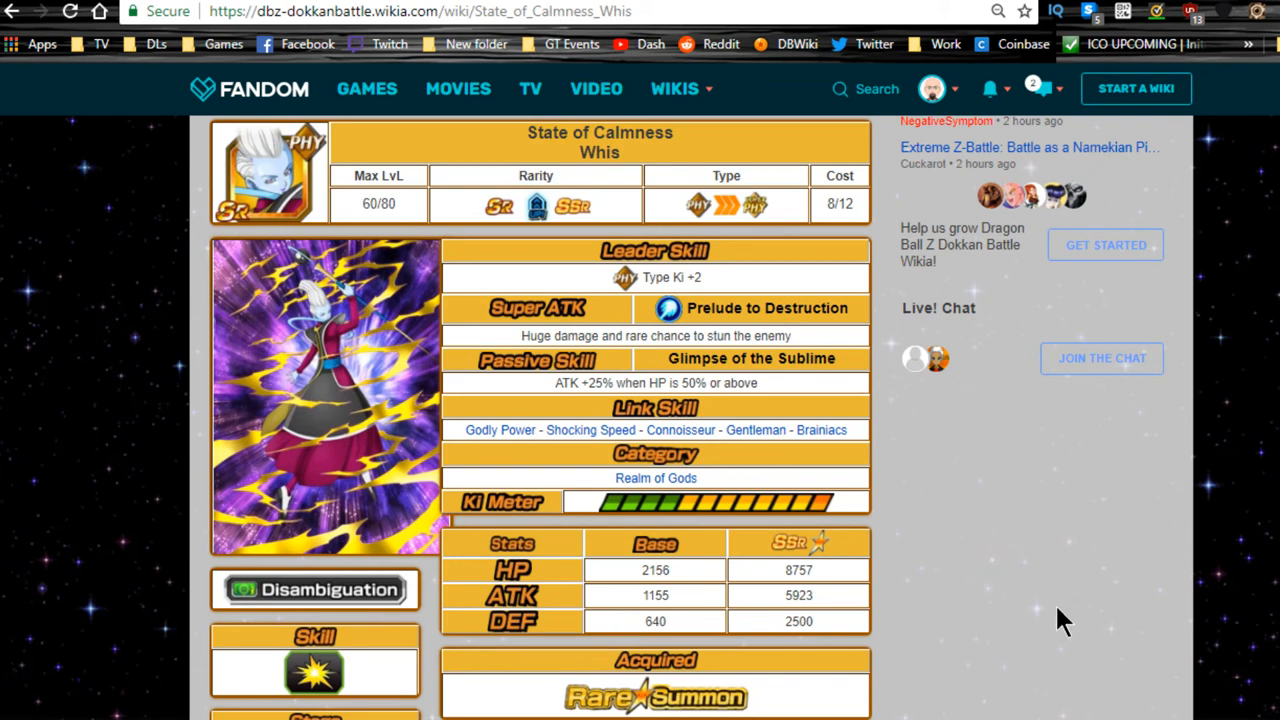
# Step: Scroll through the Hero Extermination Plan event's stage tables and drop listings
pyautogui.scroll(-3)
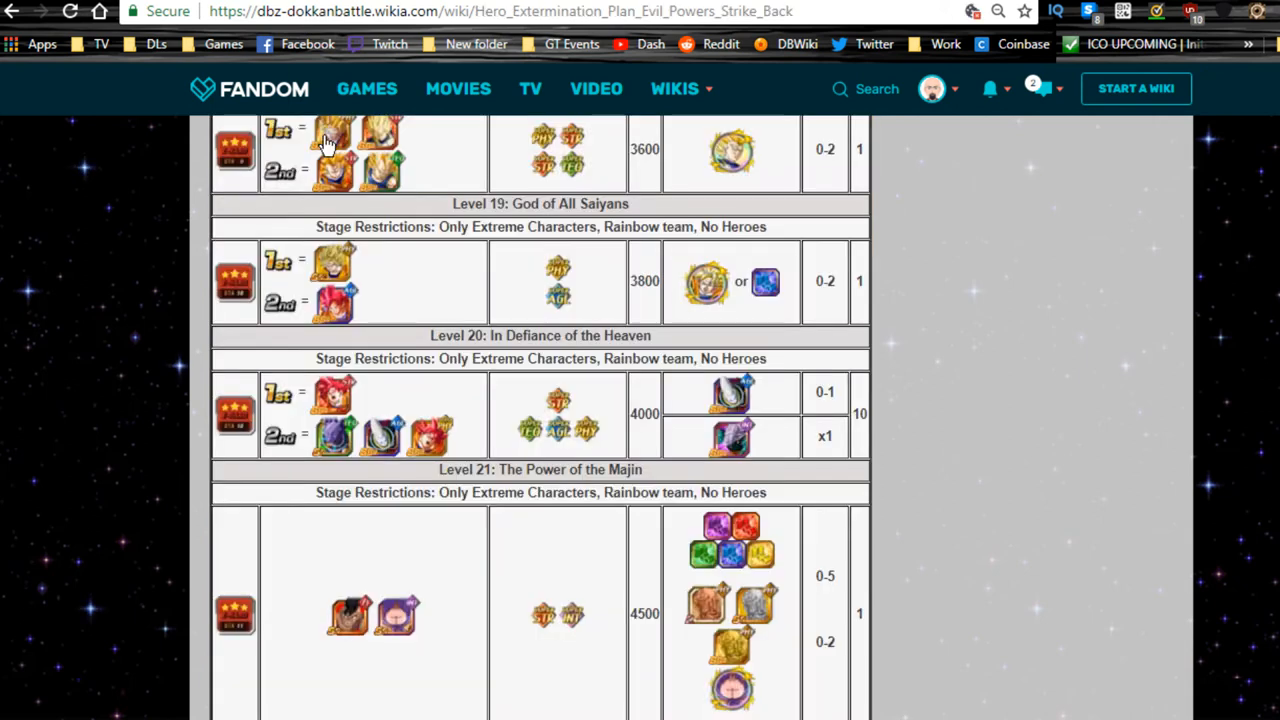
pyautogui.moveTo(552, 340)
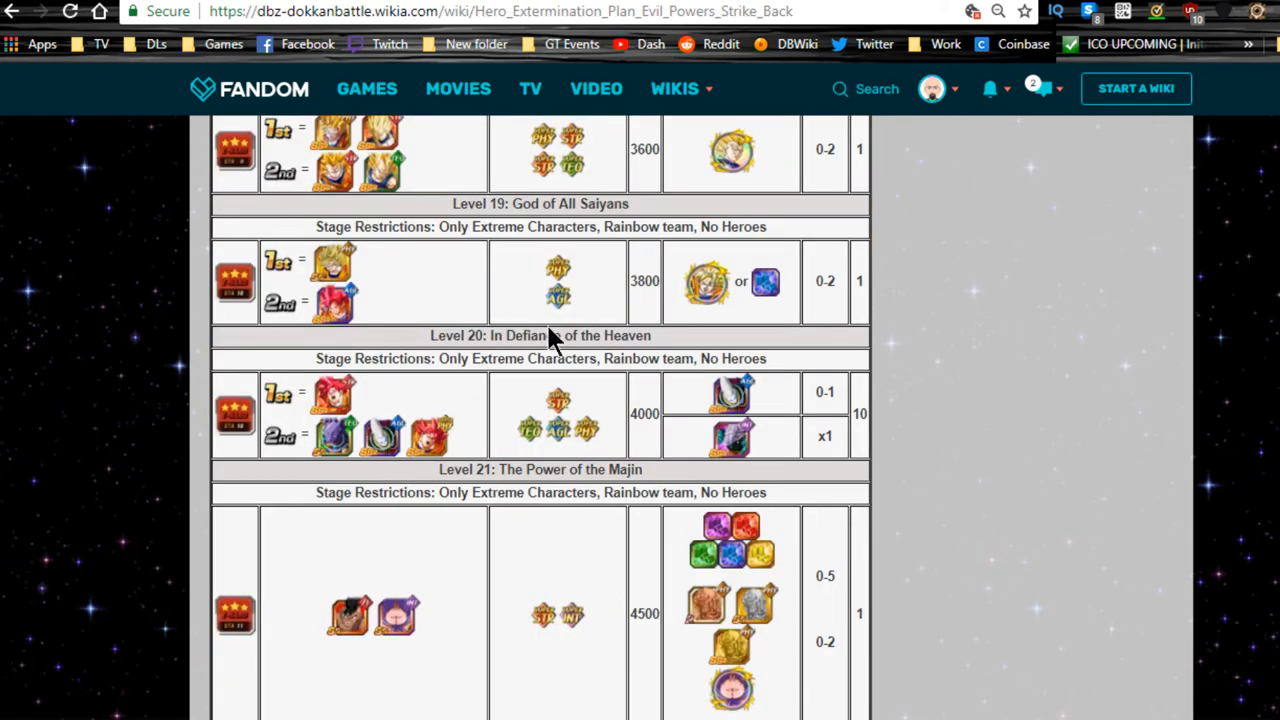
pyautogui.moveTo(740, 384)
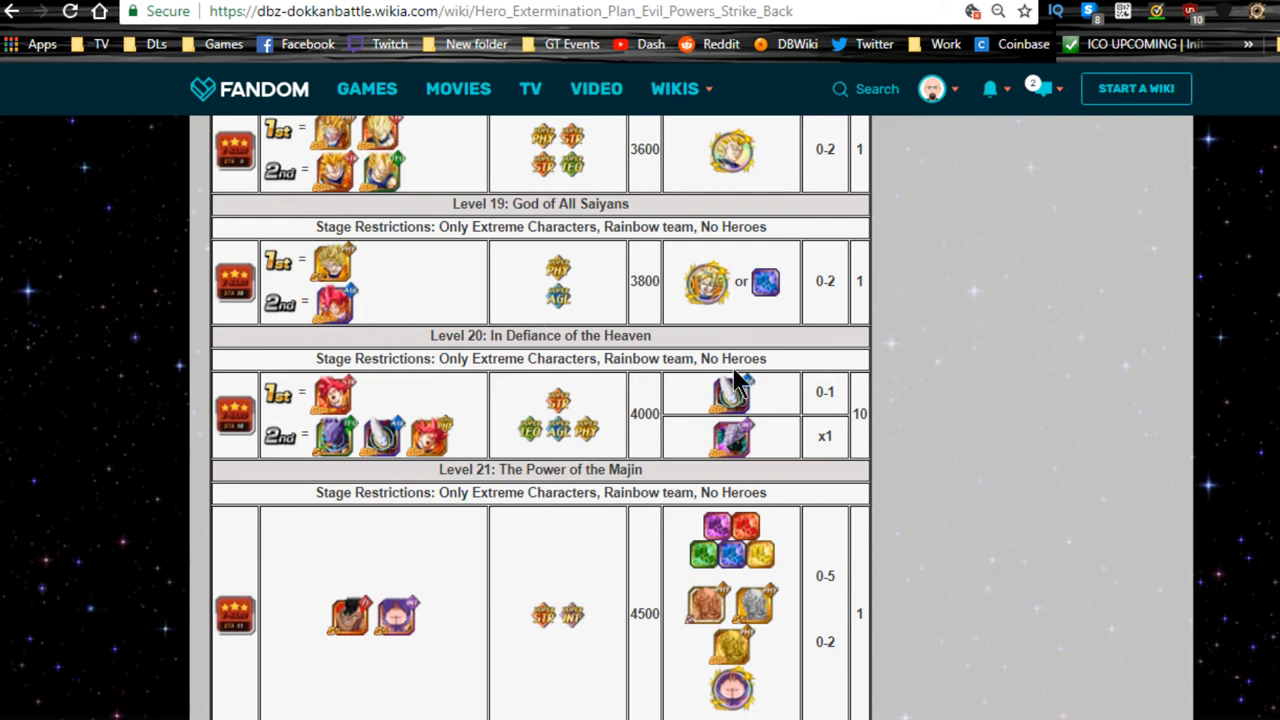
pyautogui.scroll(3)
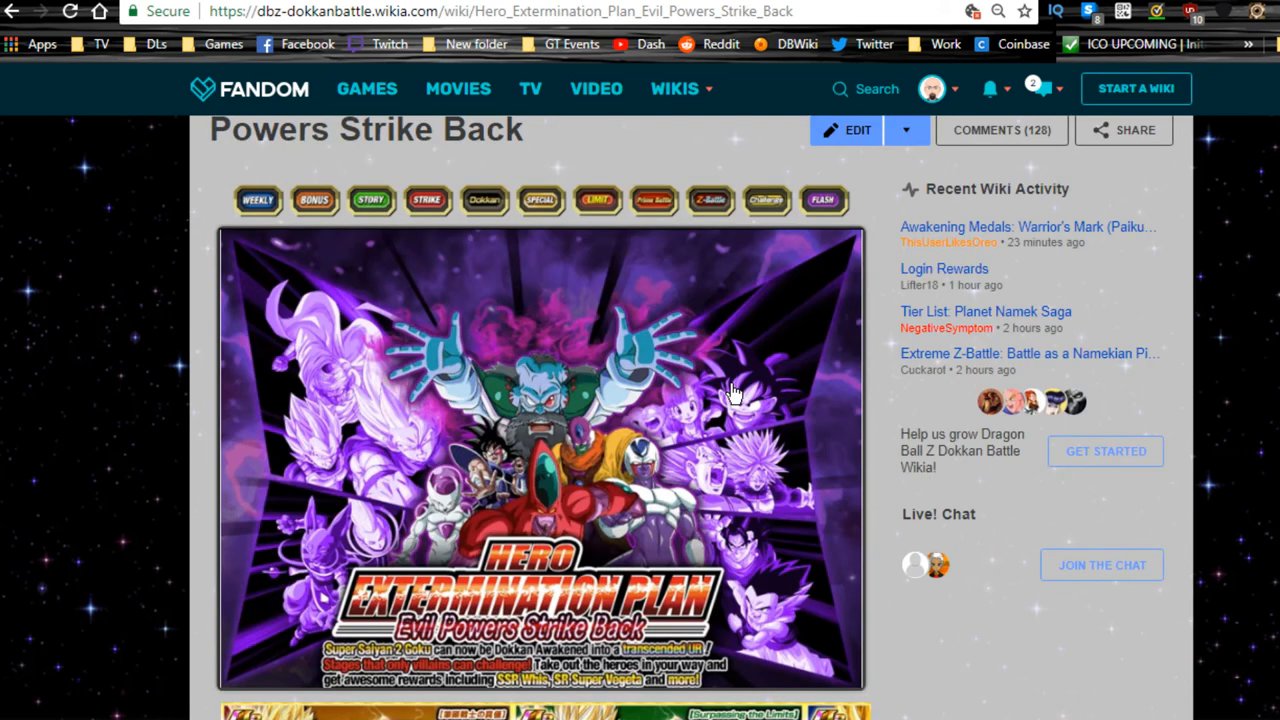
pyautogui.scroll(-3)
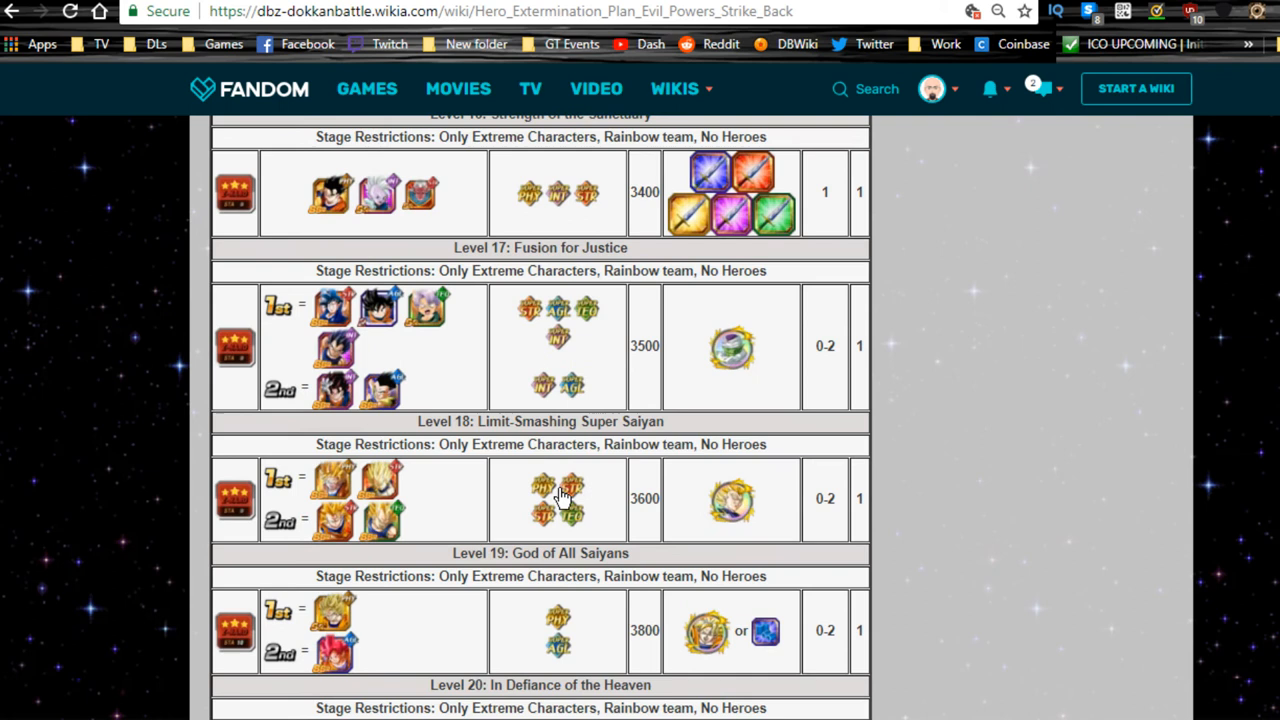
pyautogui.scroll(-3)
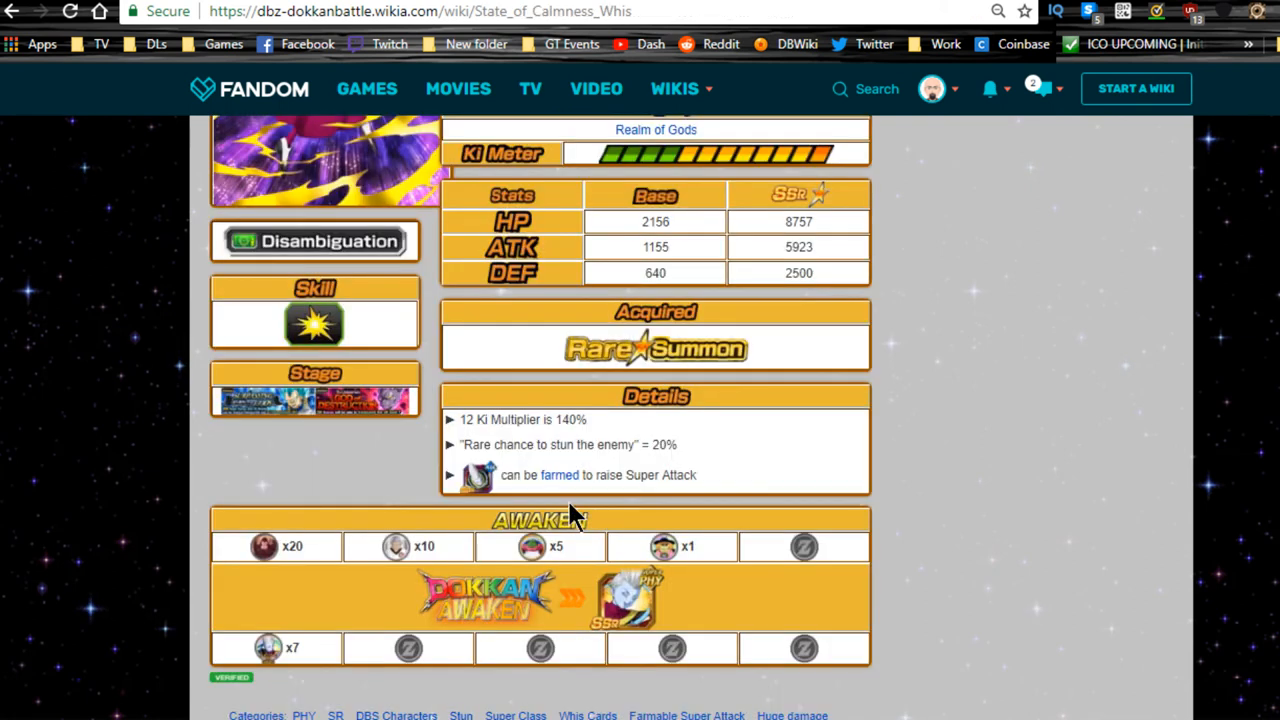
# Step: Scroll the Whis card page down to its Awaken section with the Whis medal icon
pyautogui.scroll(3)
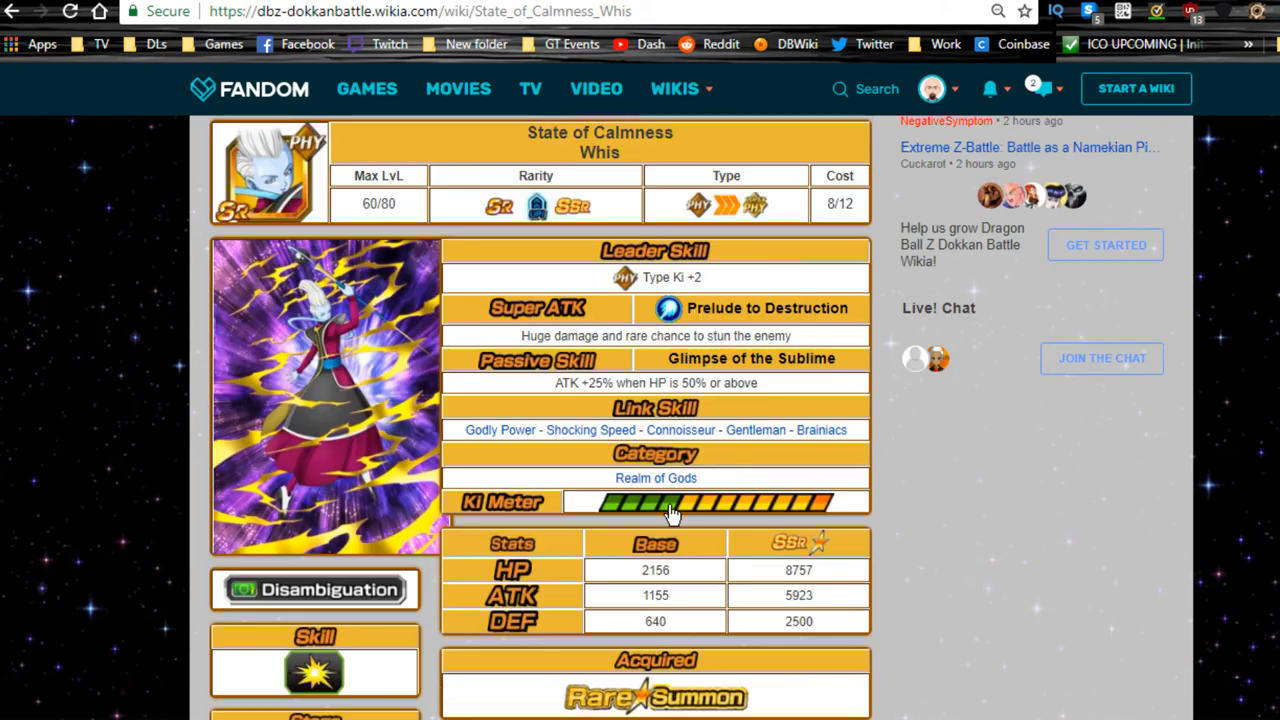
pyautogui.moveTo(778, 556)
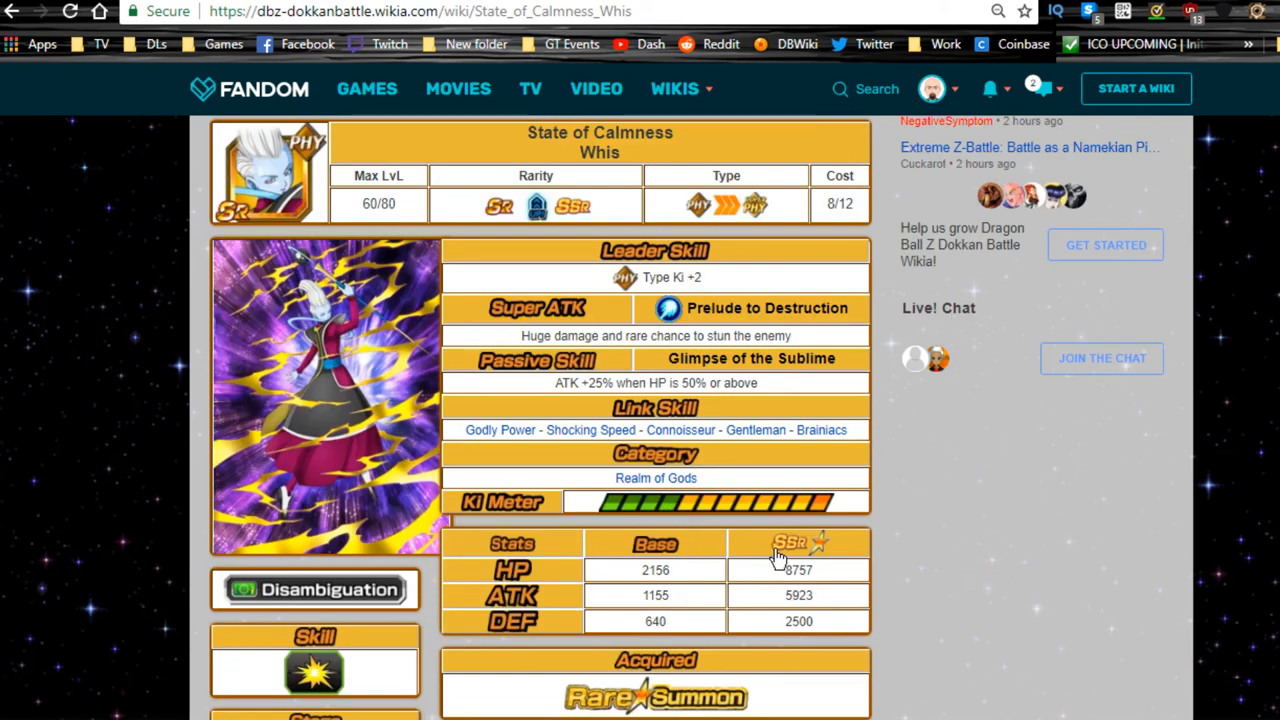
pyautogui.moveTo(950, 570)
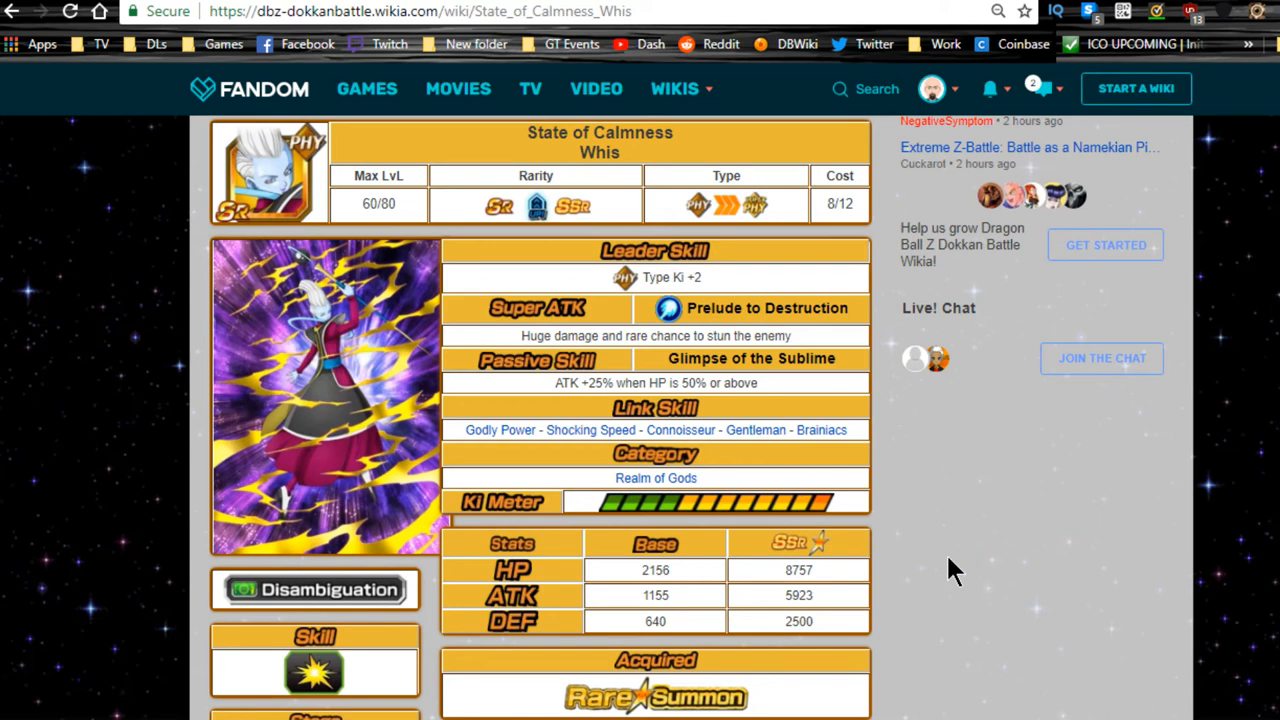
pyautogui.moveTo(958, 562)
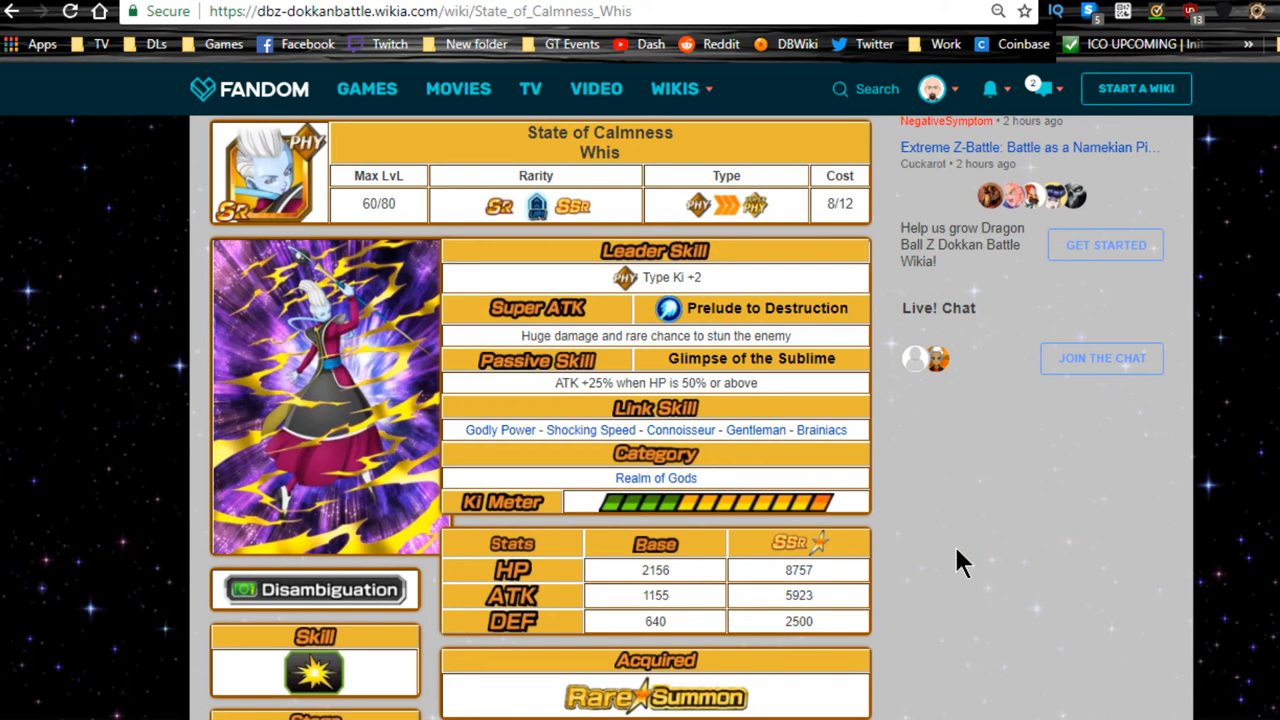
pyautogui.scroll(-3)
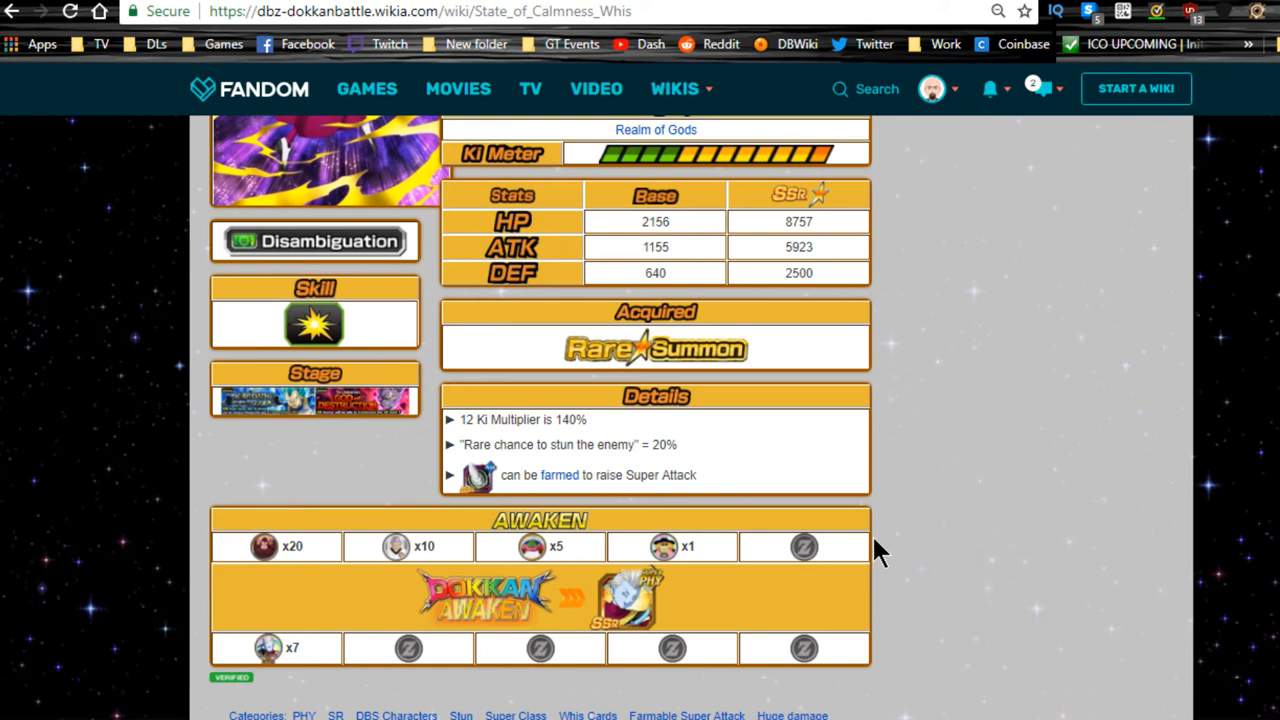
pyautogui.moveTo(276, 680)
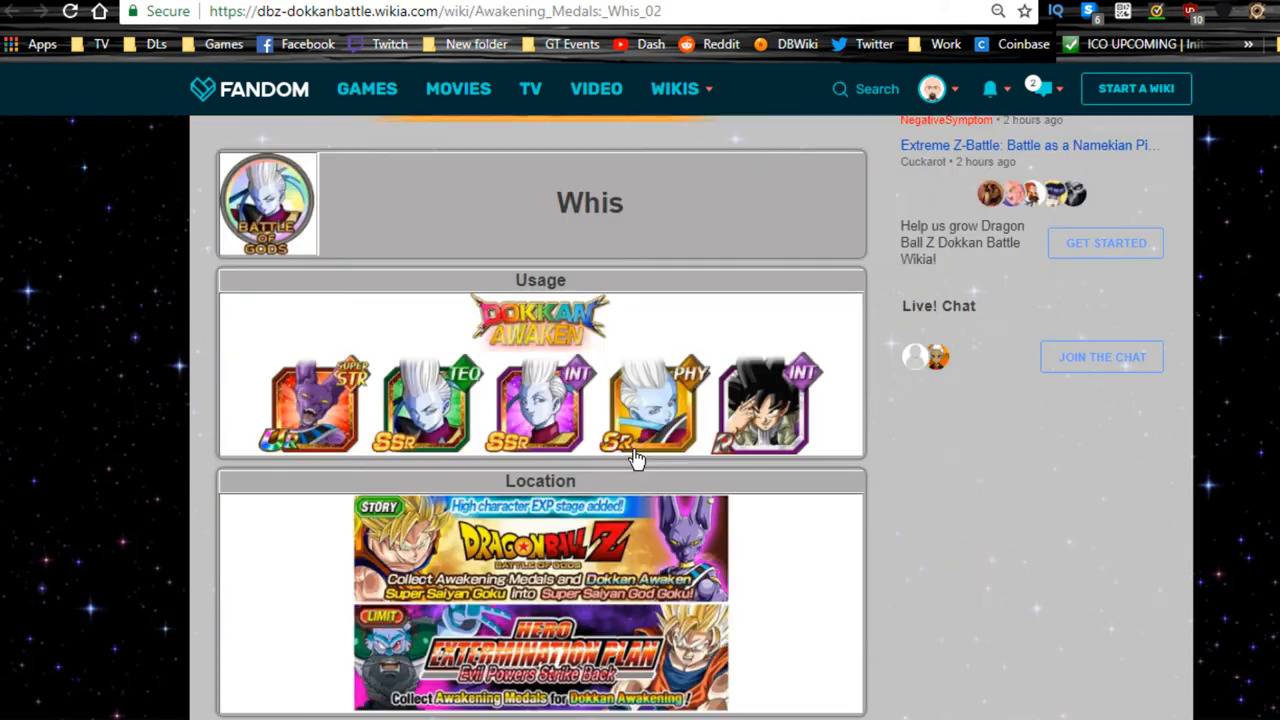
pyautogui.scroll(-3)
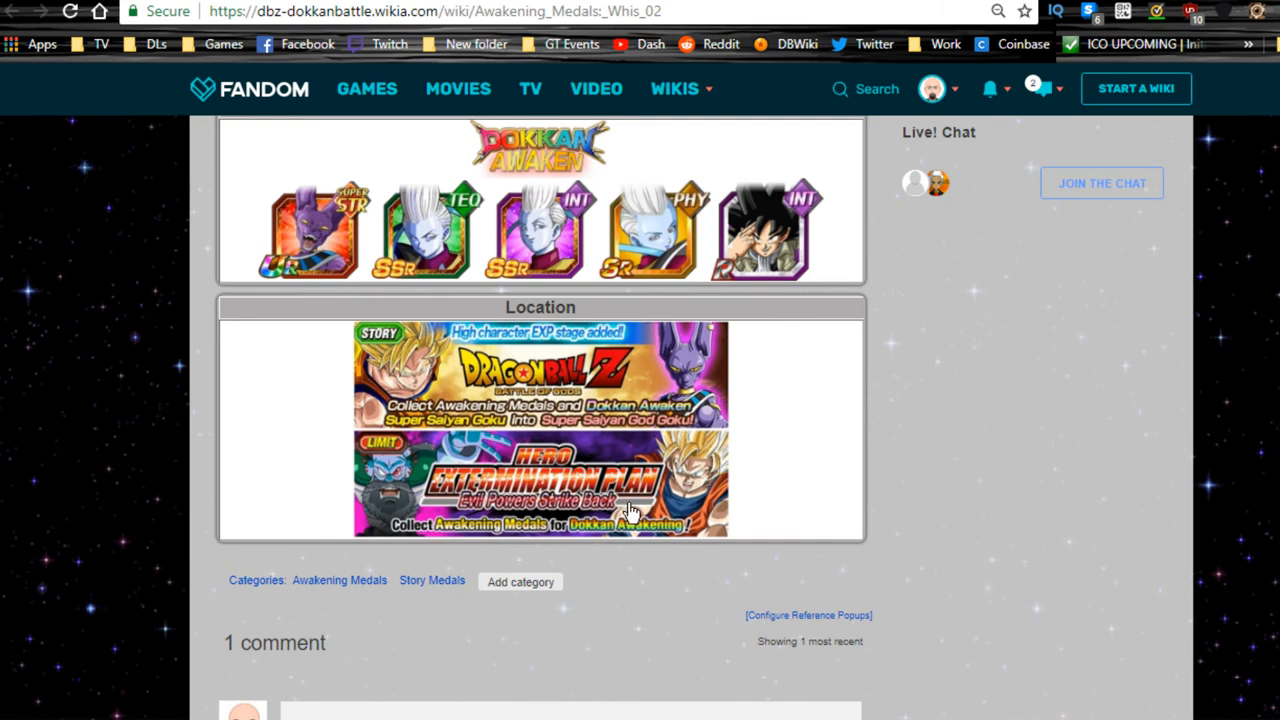
pyautogui.moveTo(550, 376)
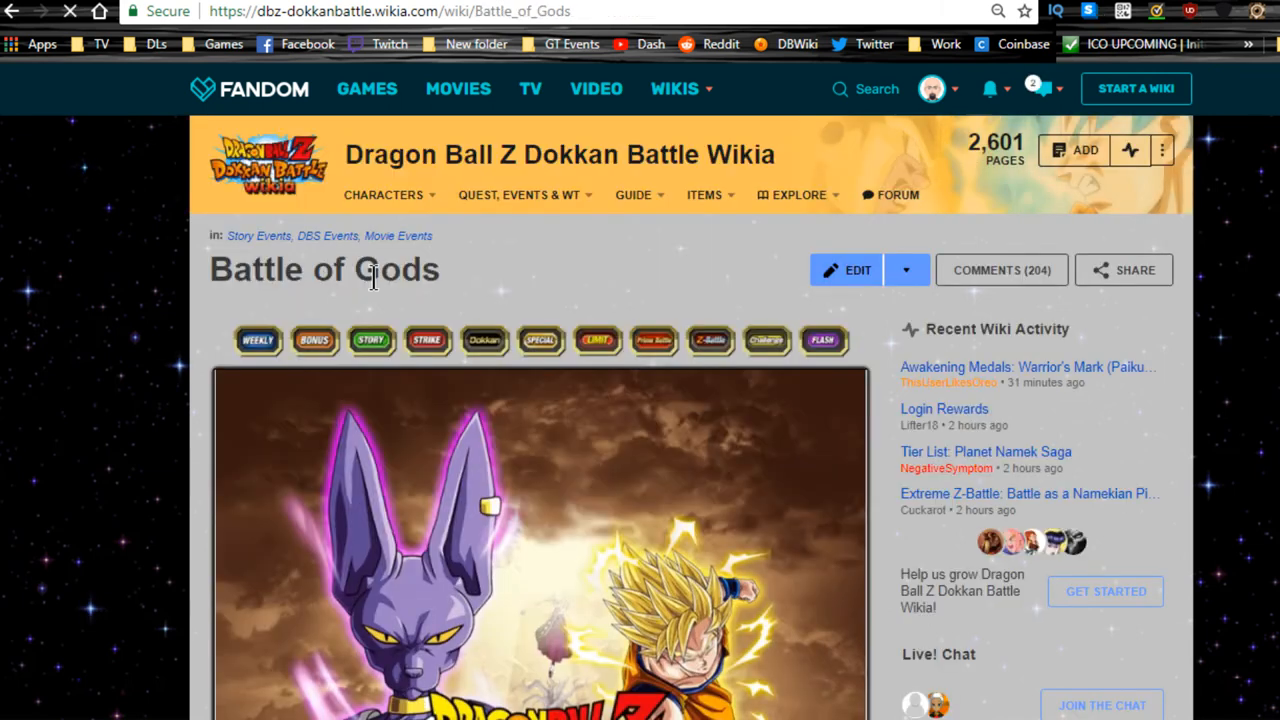
# Step: Scroll the Battle of Gods event page down to the Level 11 stage listing
pyautogui.scroll(-3)
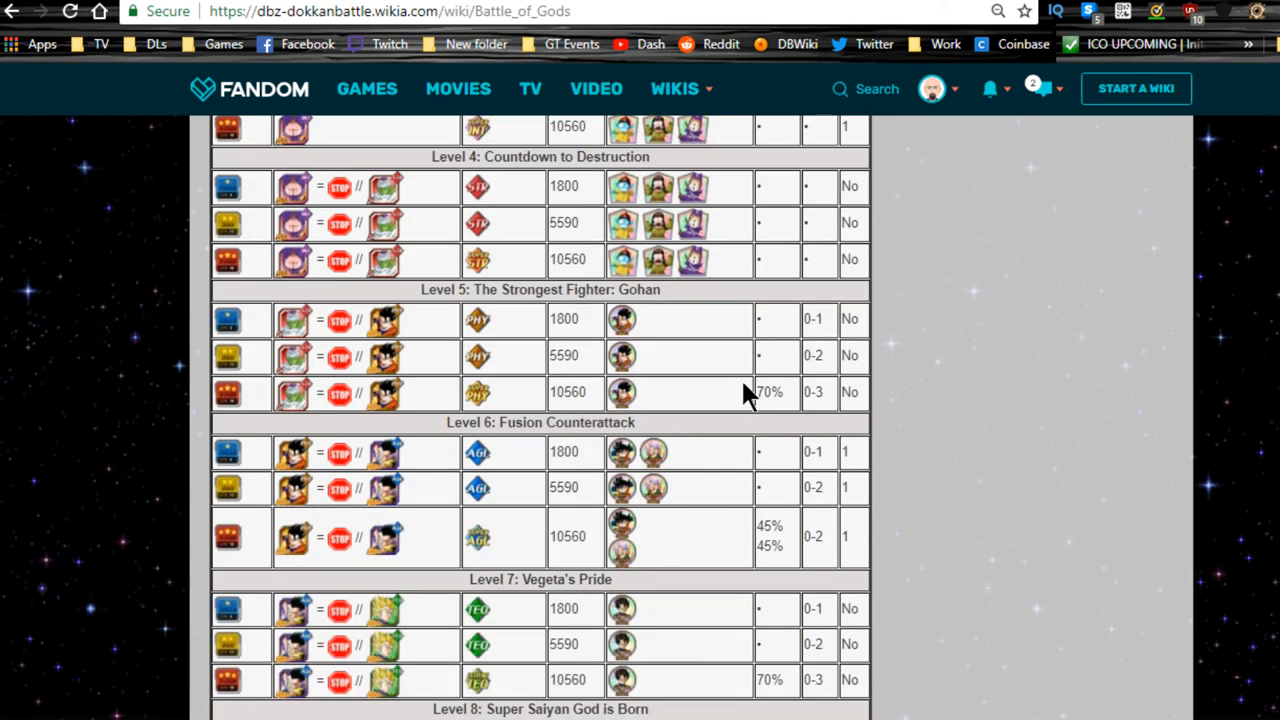
pyautogui.scroll(-3)
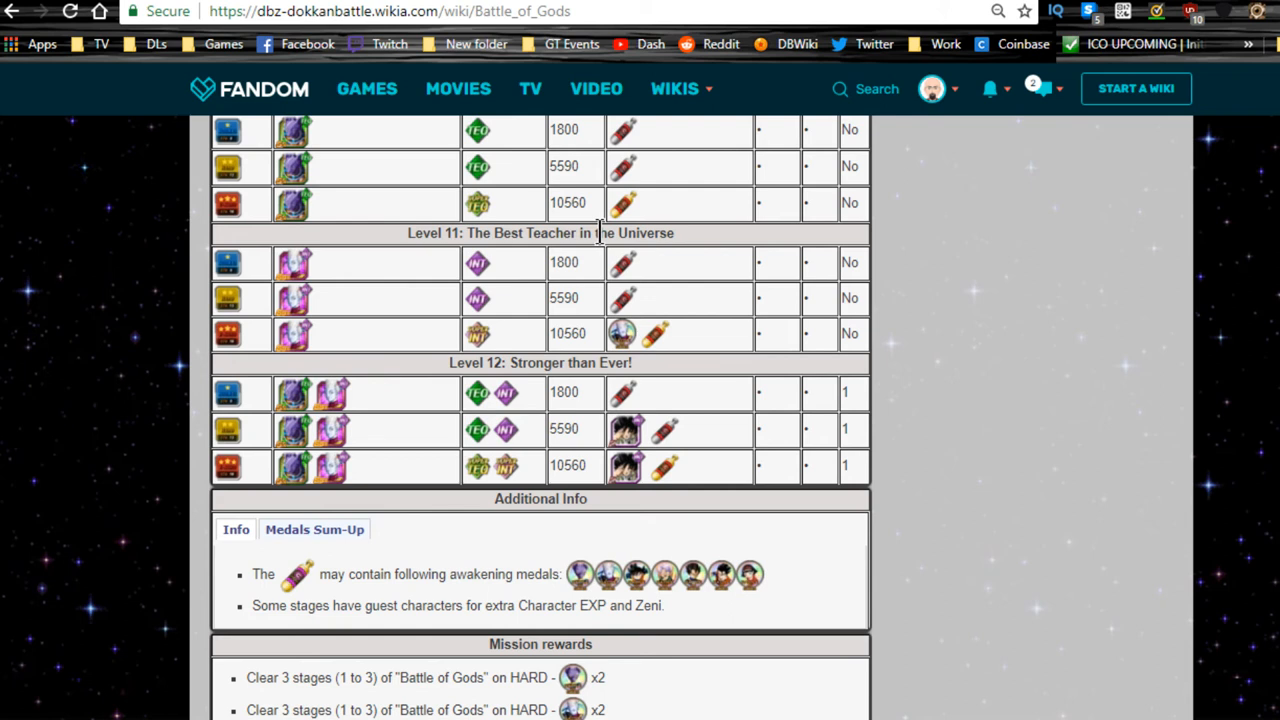
pyautogui.moveTo(624, 338)
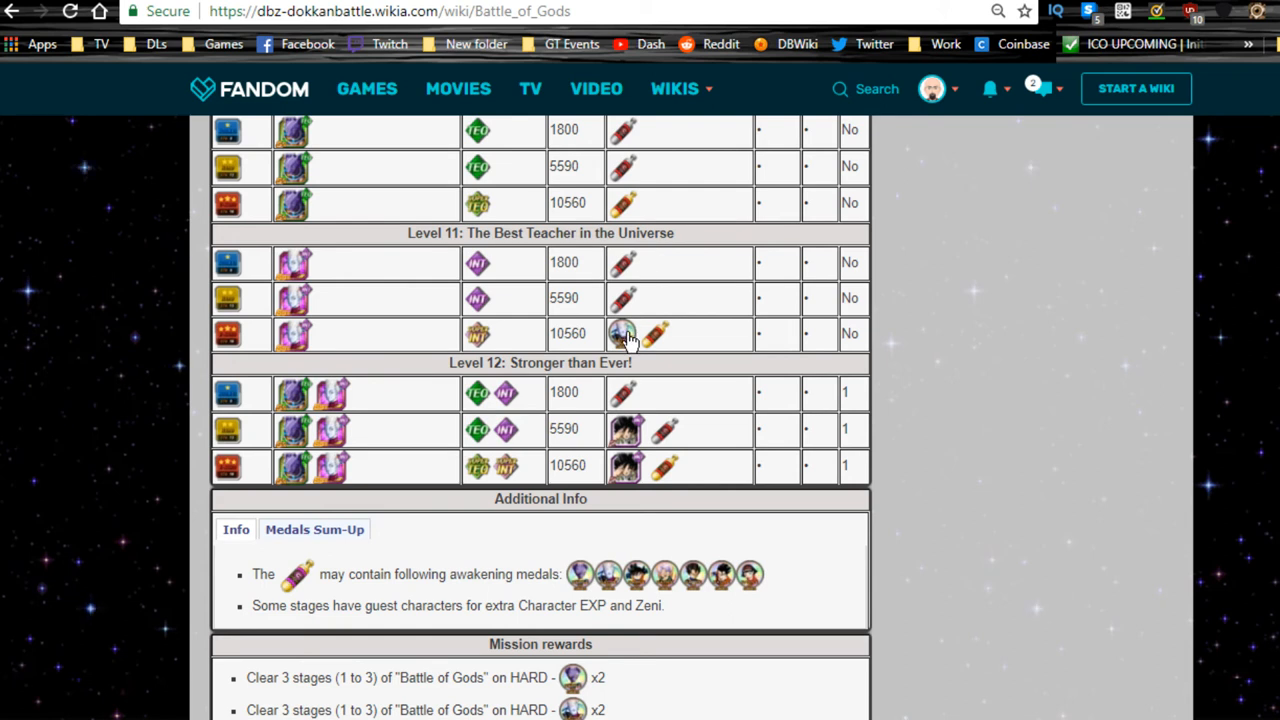
pyautogui.moveTo(632, 344)
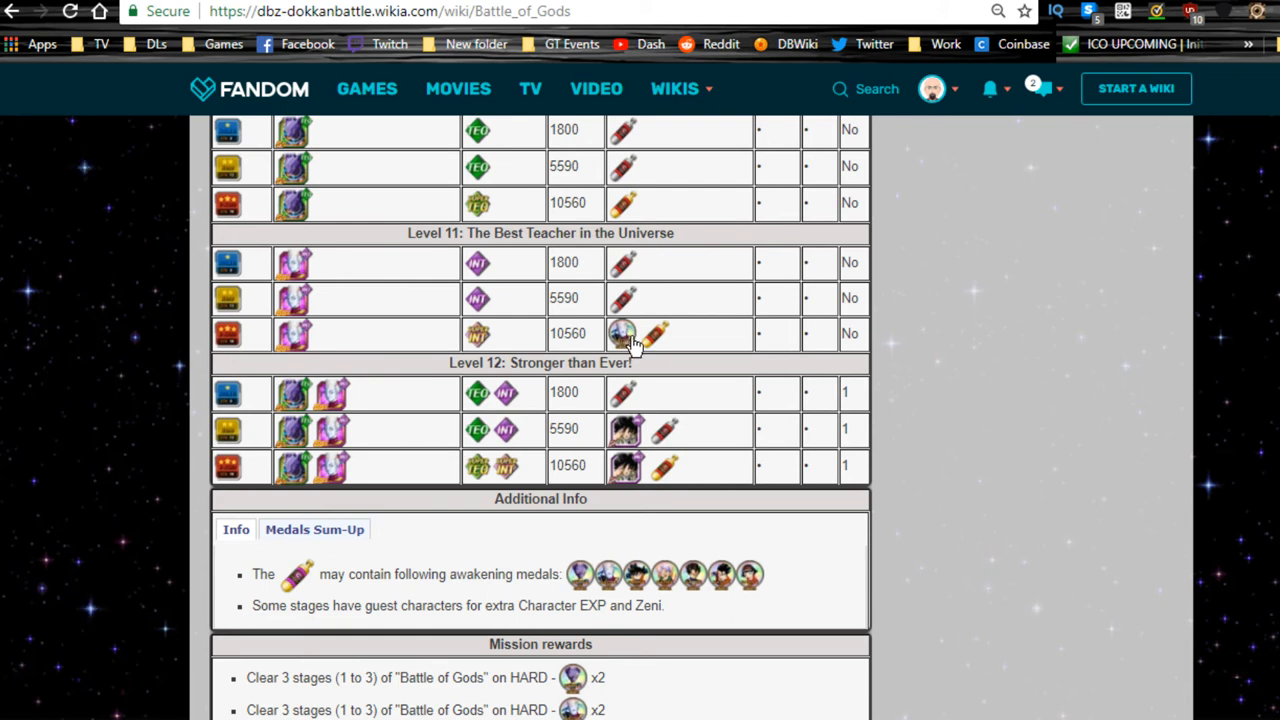
pyautogui.moveTo(644, 344)
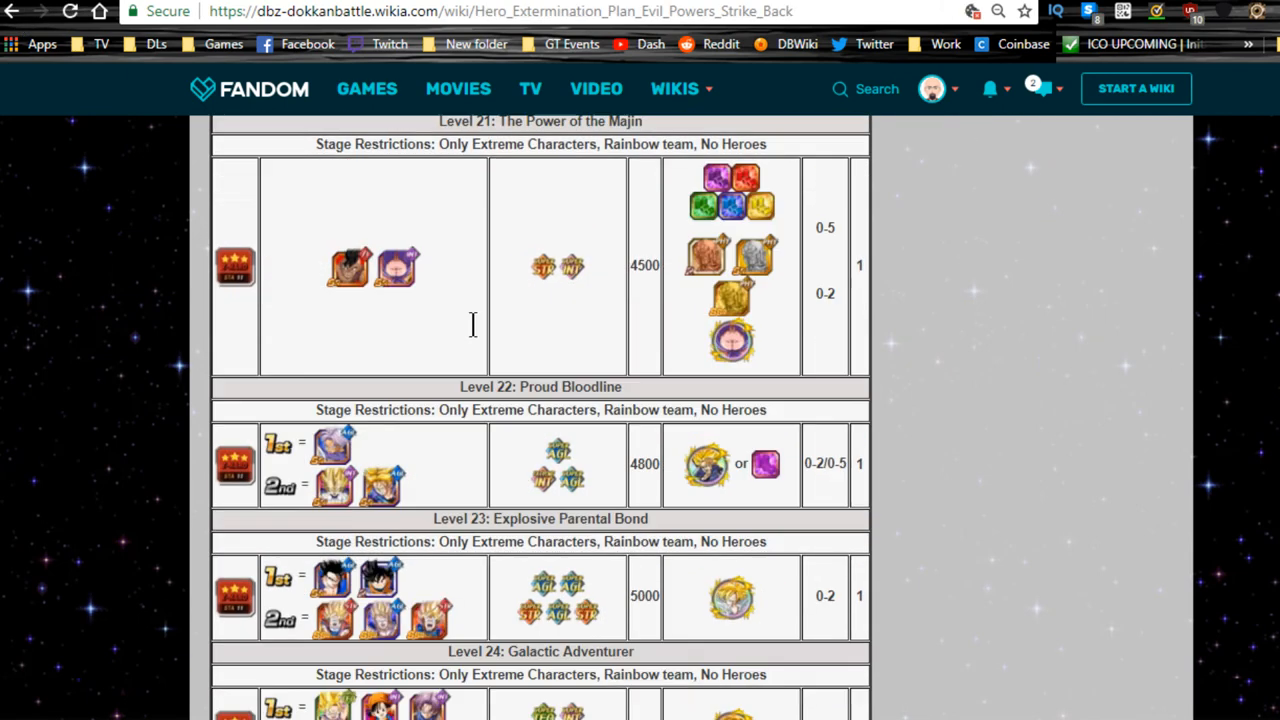
# Step: Scroll the Hero Extermination Plan page toward its Levels 21–24 drop tables
pyautogui.scroll(3)
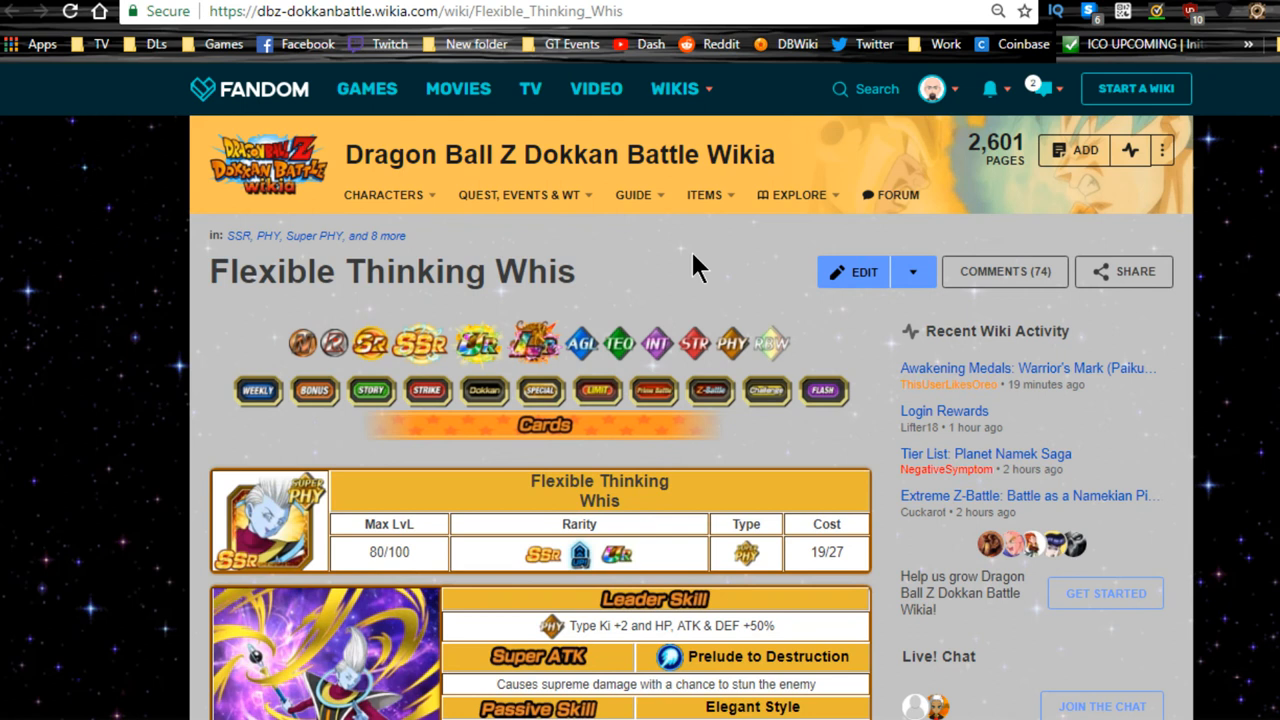
pyautogui.scroll(-3)
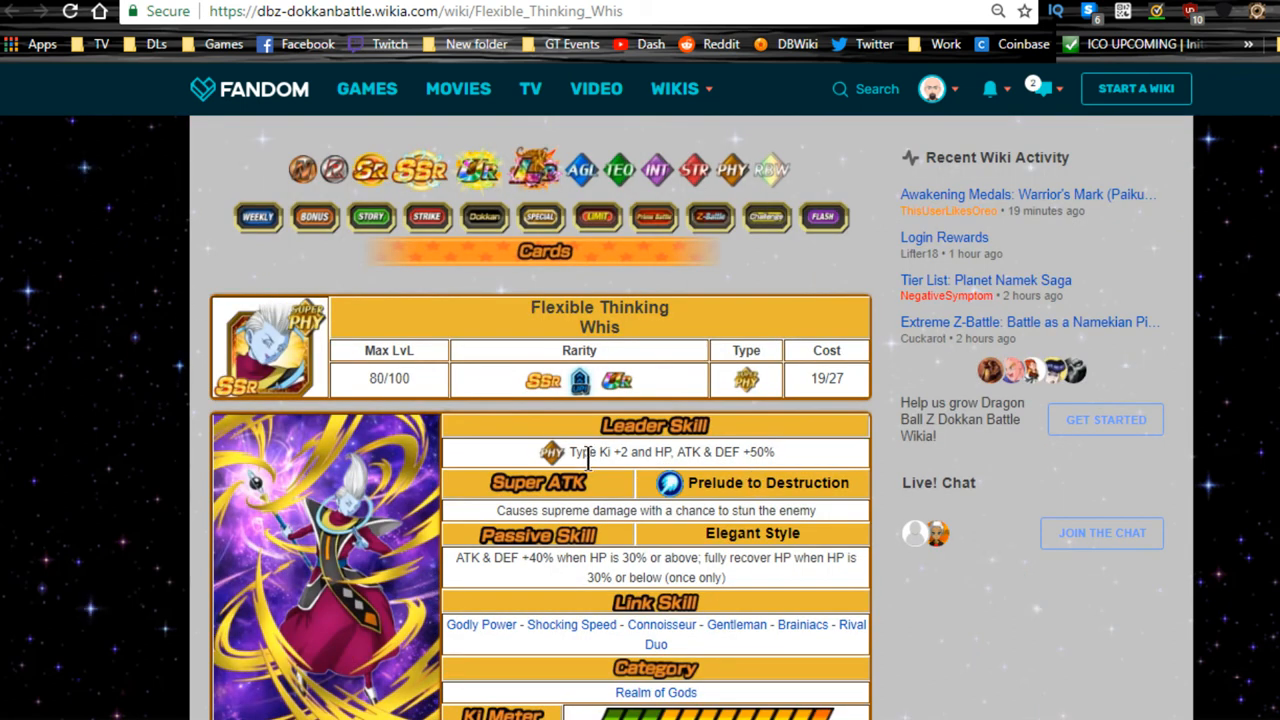
pyautogui.moveTo(568, 452); pyautogui.dragTo(744, 452)
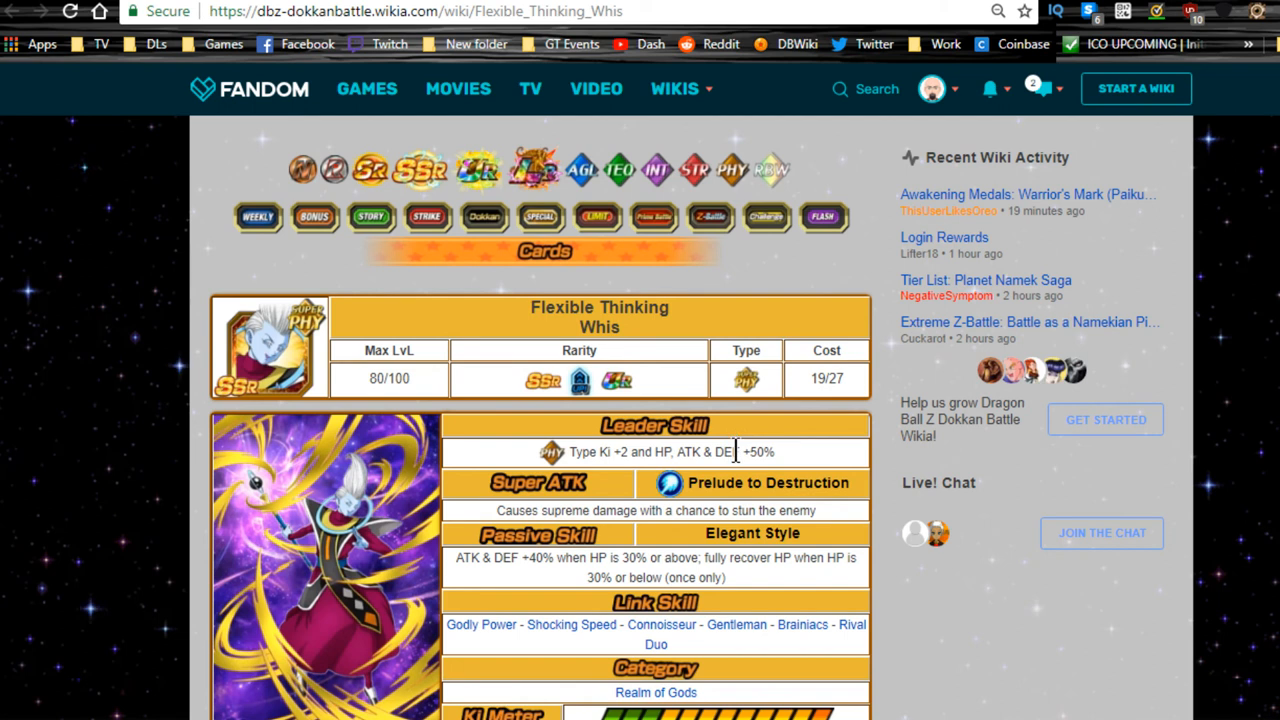
pyautogui.moveTo(730, 456)
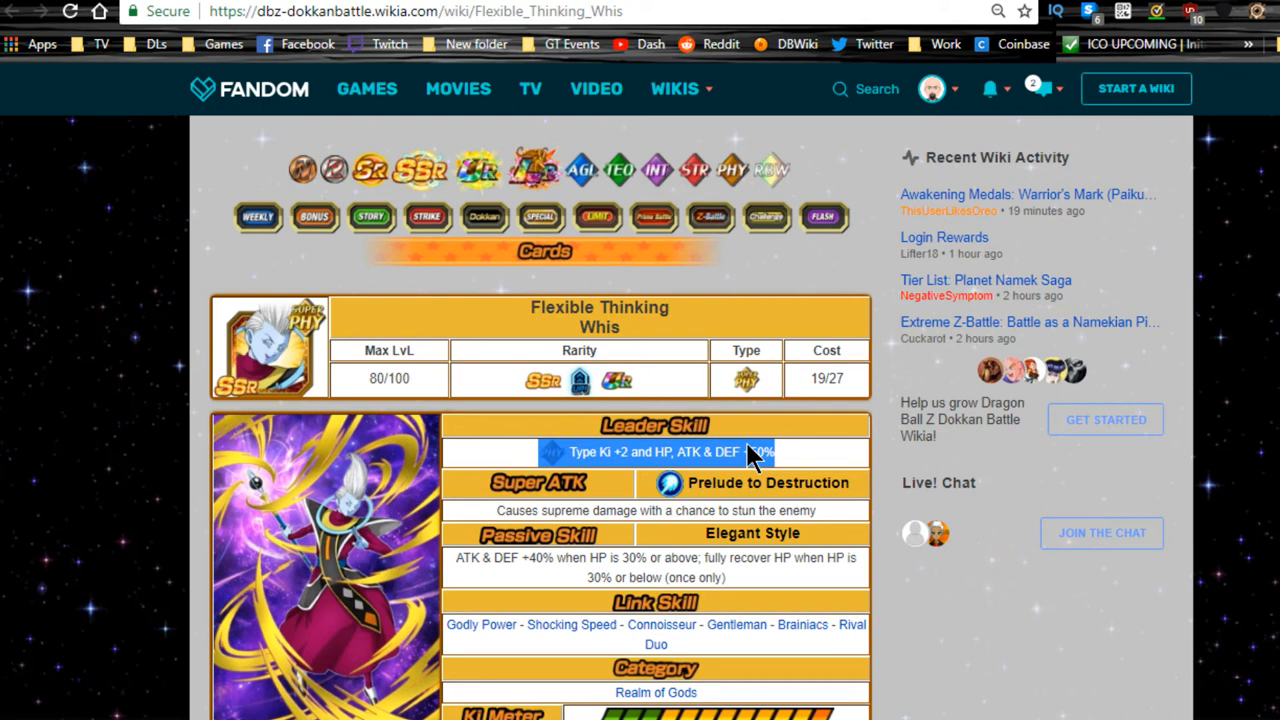
pyautogui.moveTo(892, 248)
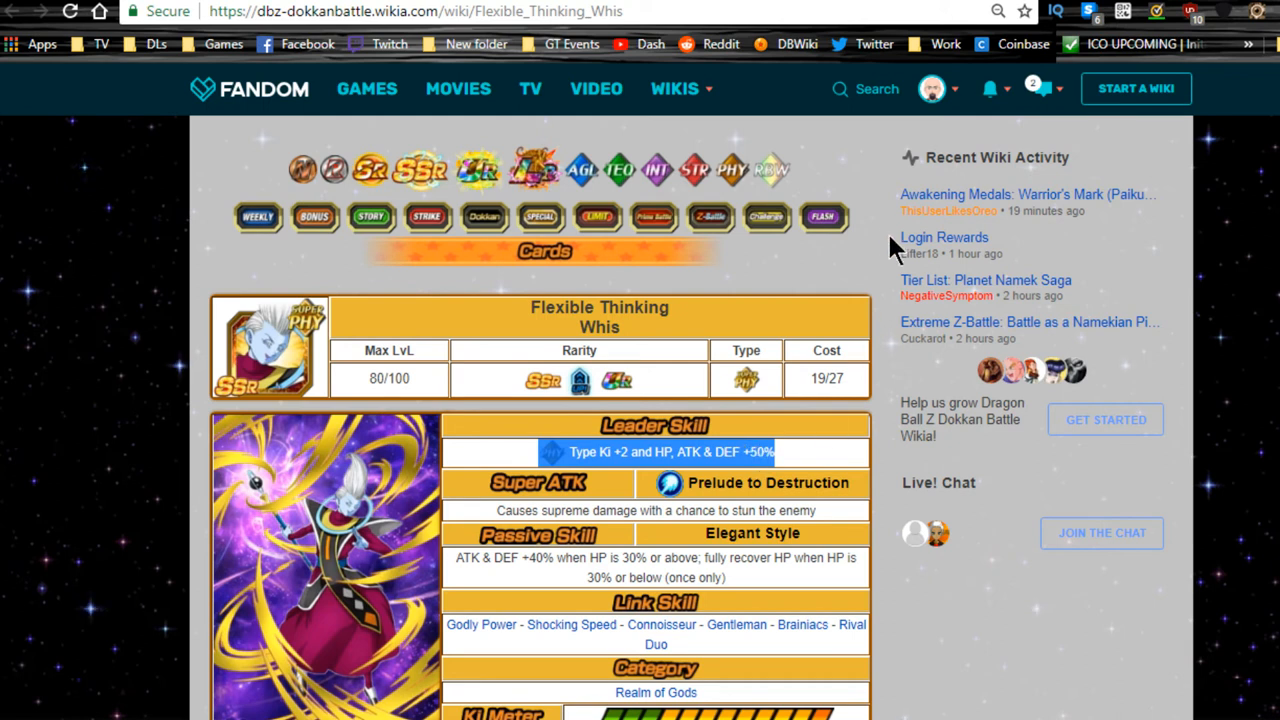
pyautogui.moveTo(856, 464)
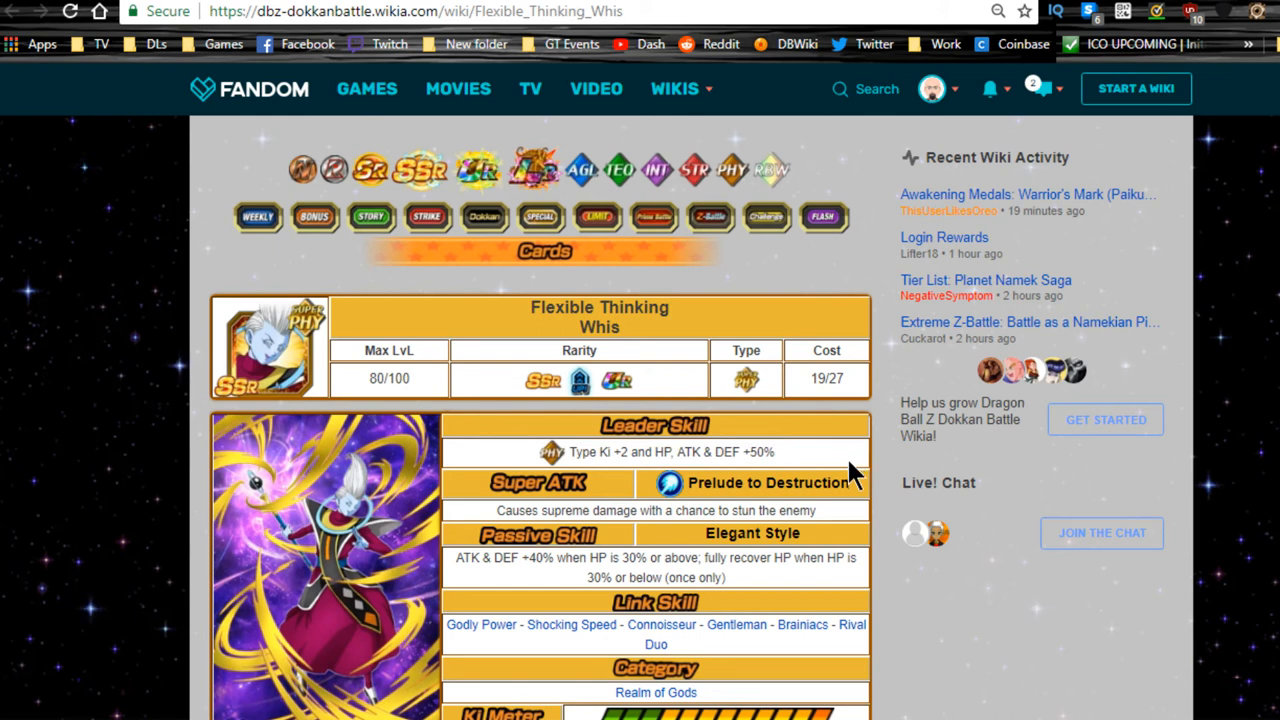
pyautogui.moveTo(780, 464)
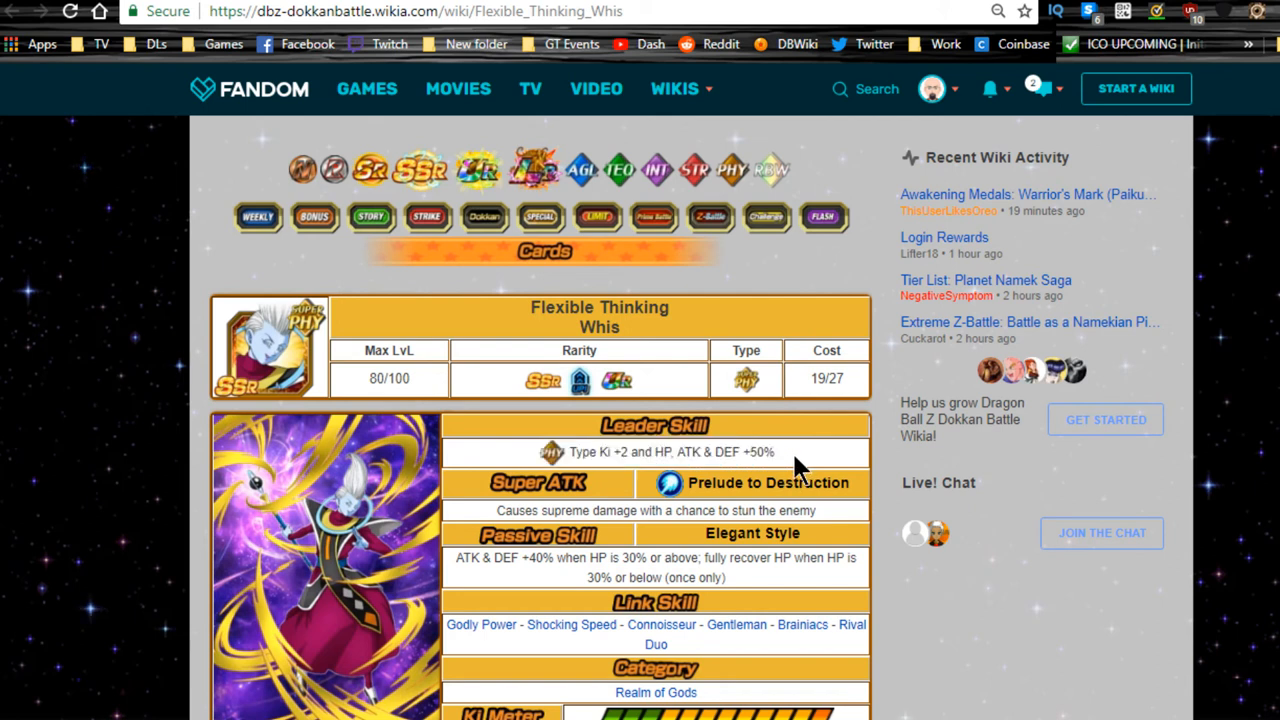
pyautogui.moveTo(804, 476)
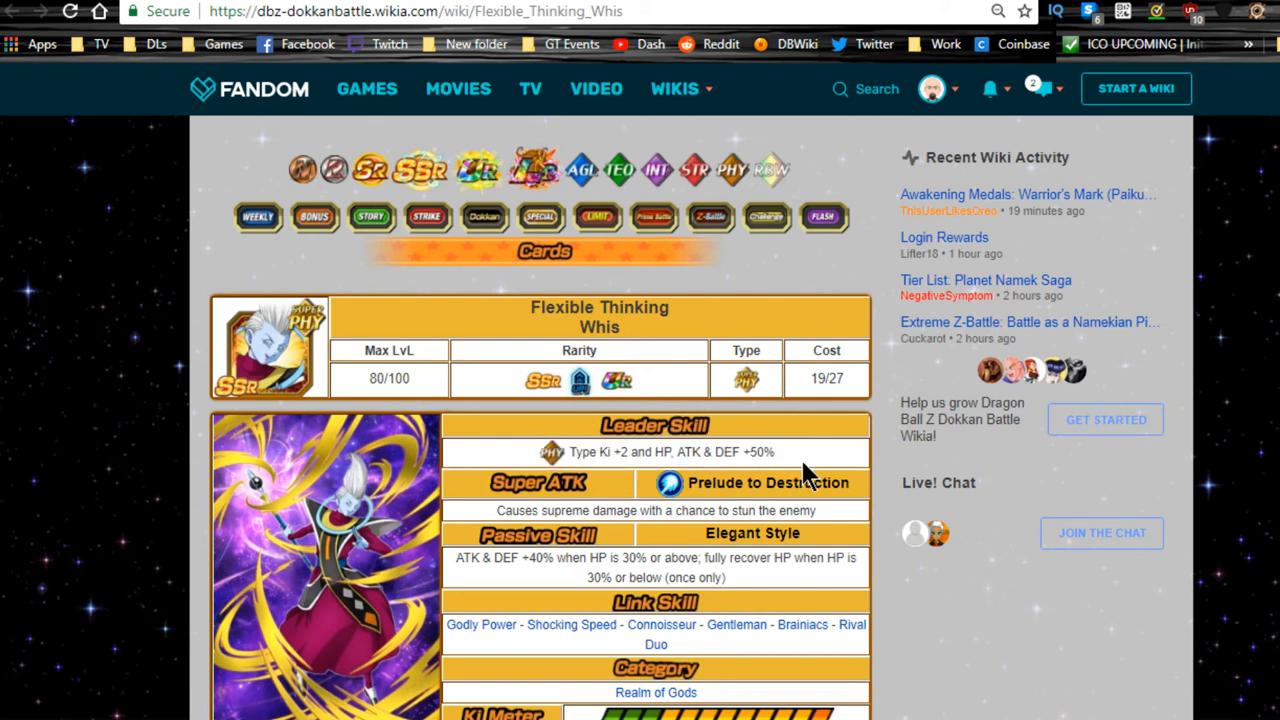
pyautogui.moveTo(810, 486)
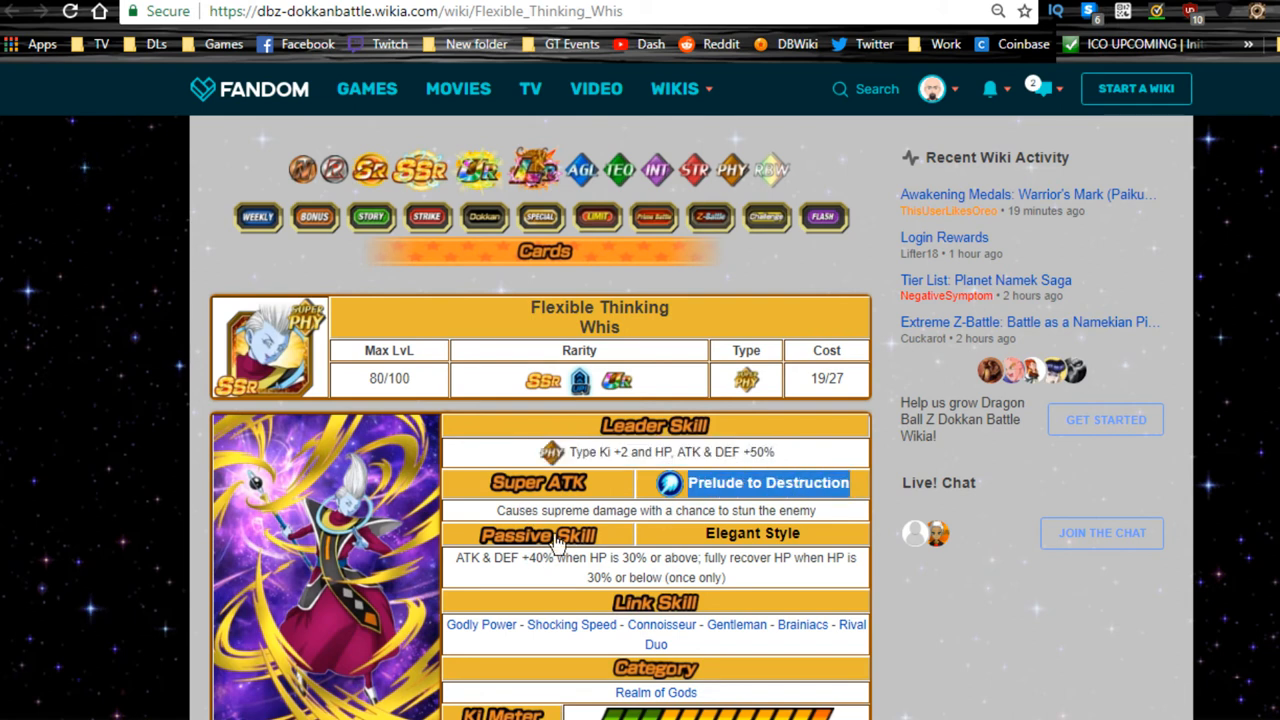
pyautogui.moveTo(540, 510); pyautogui.dragTo(816, 510)
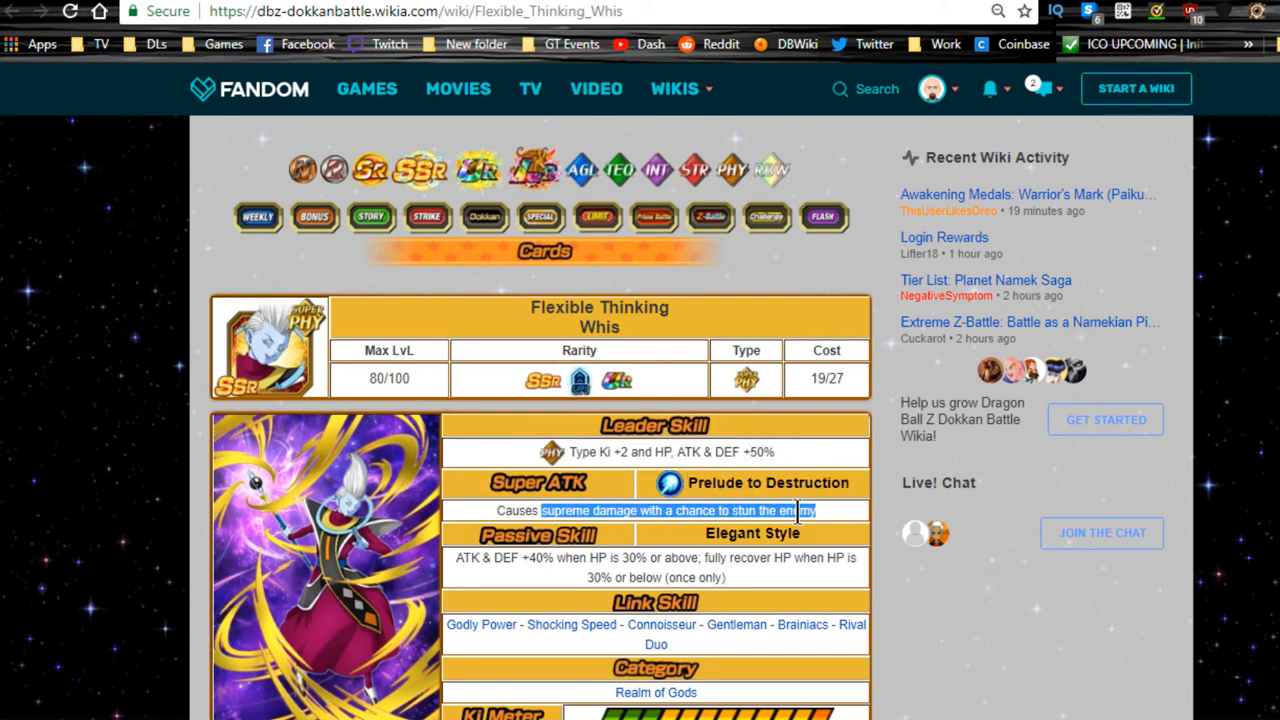
pyautogui.moveTo(800, 510); pyautogui.dragTo(636, 510)
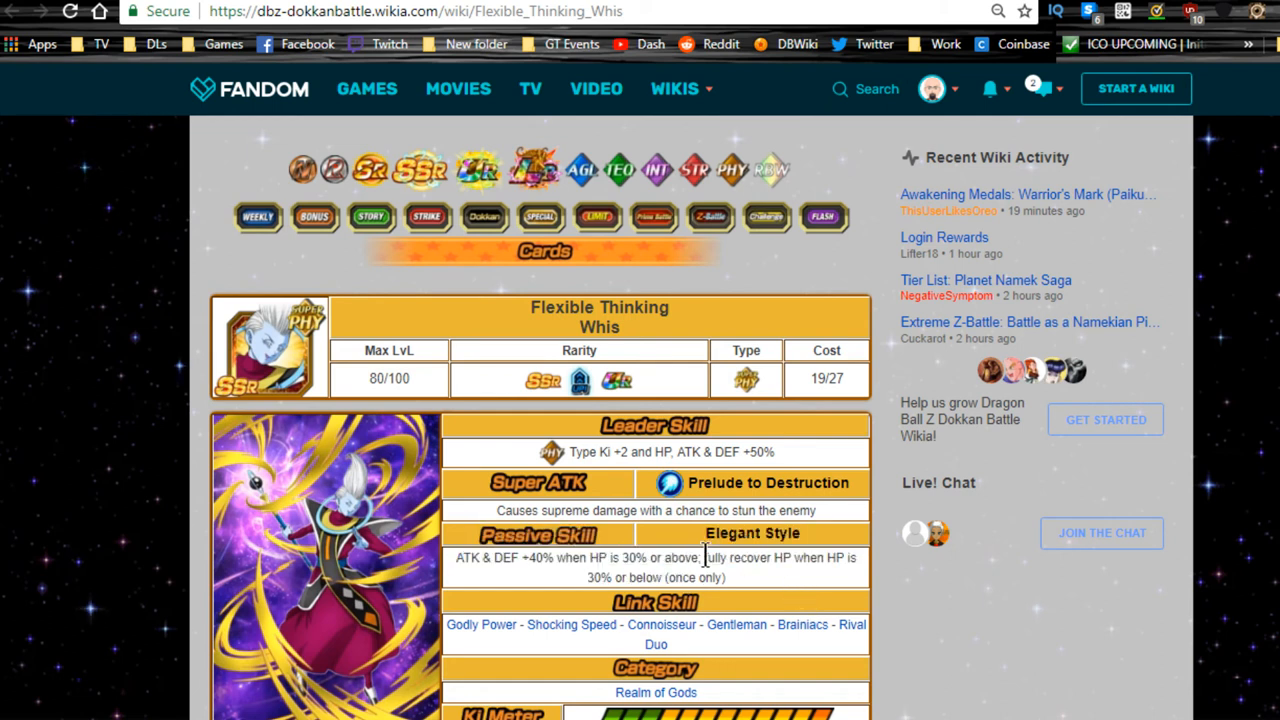
pyautogui.moveTo(704, 556); pyautogui.dragTo(840, 556)
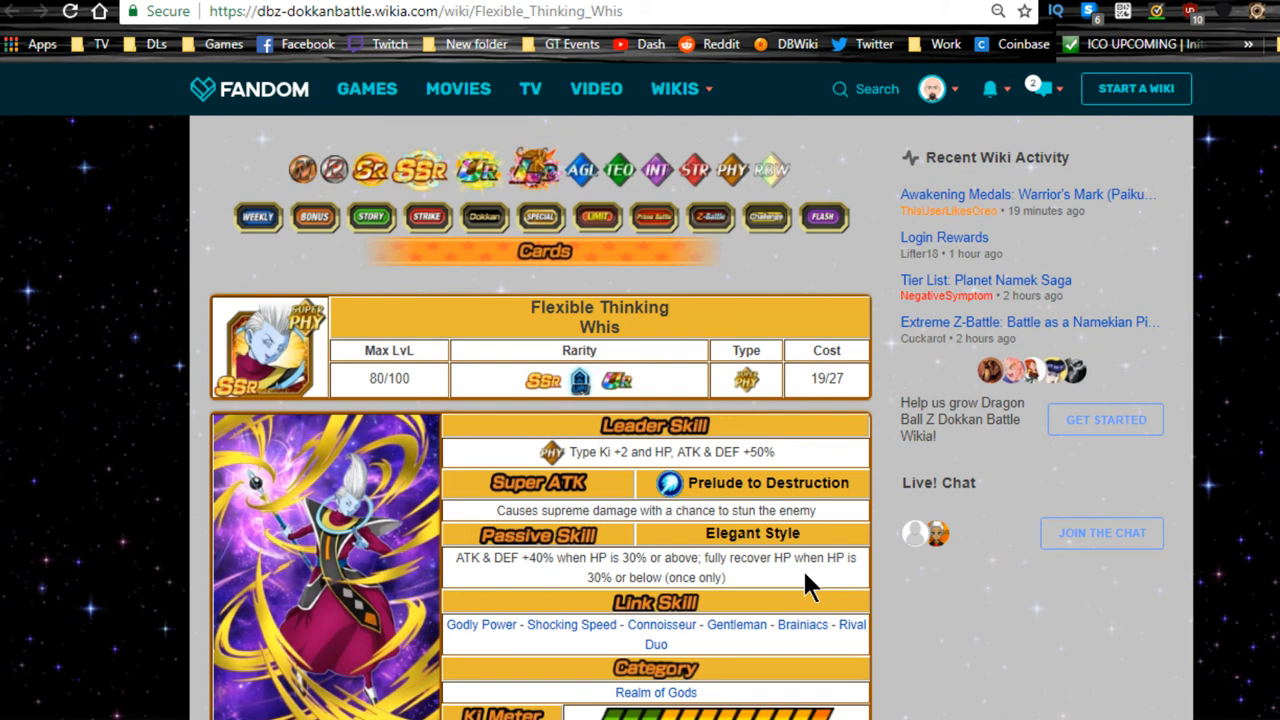
pyautogui.moveTo(812, 604)
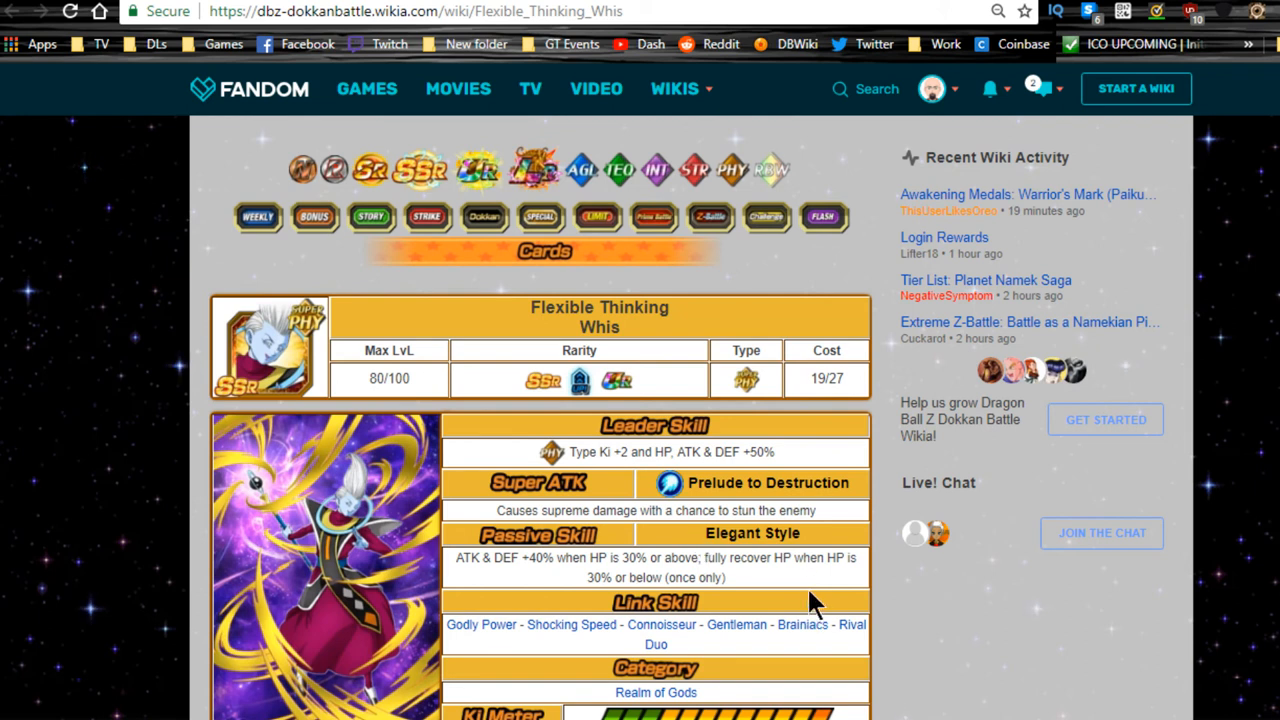
pyautogui.moveTo(808, 582)
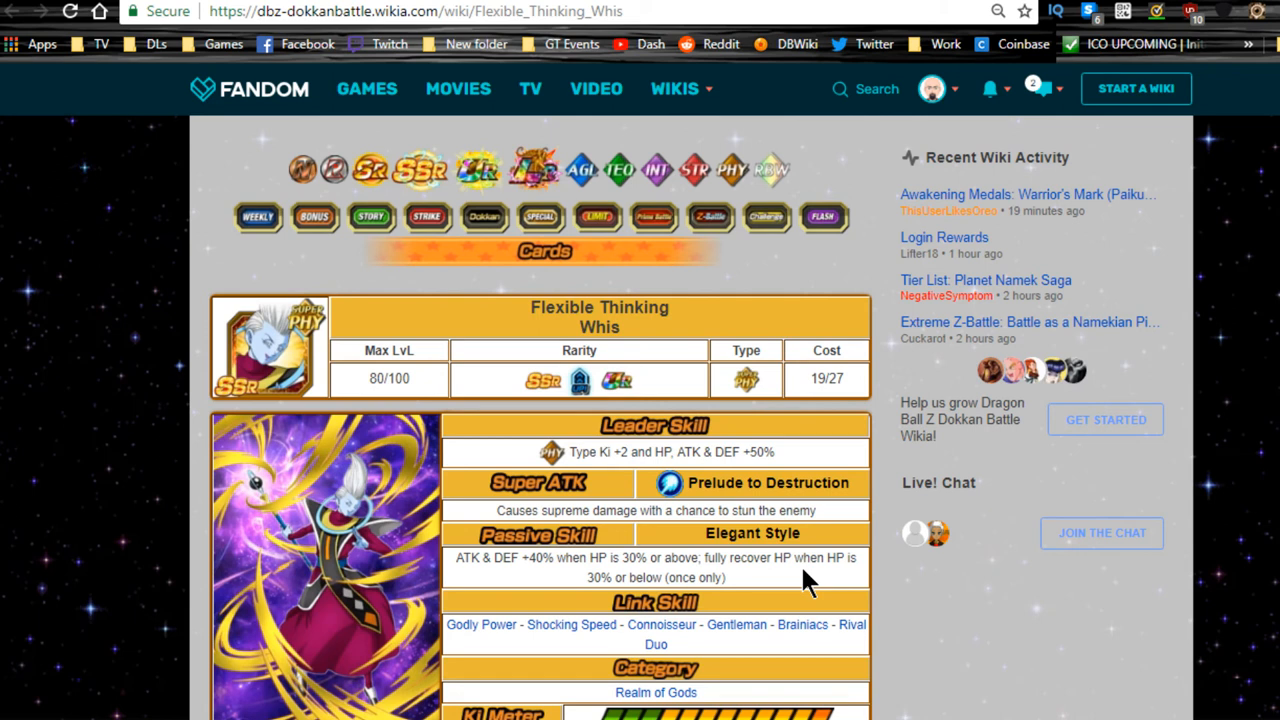
pyautogui.moveTo(760, 596)
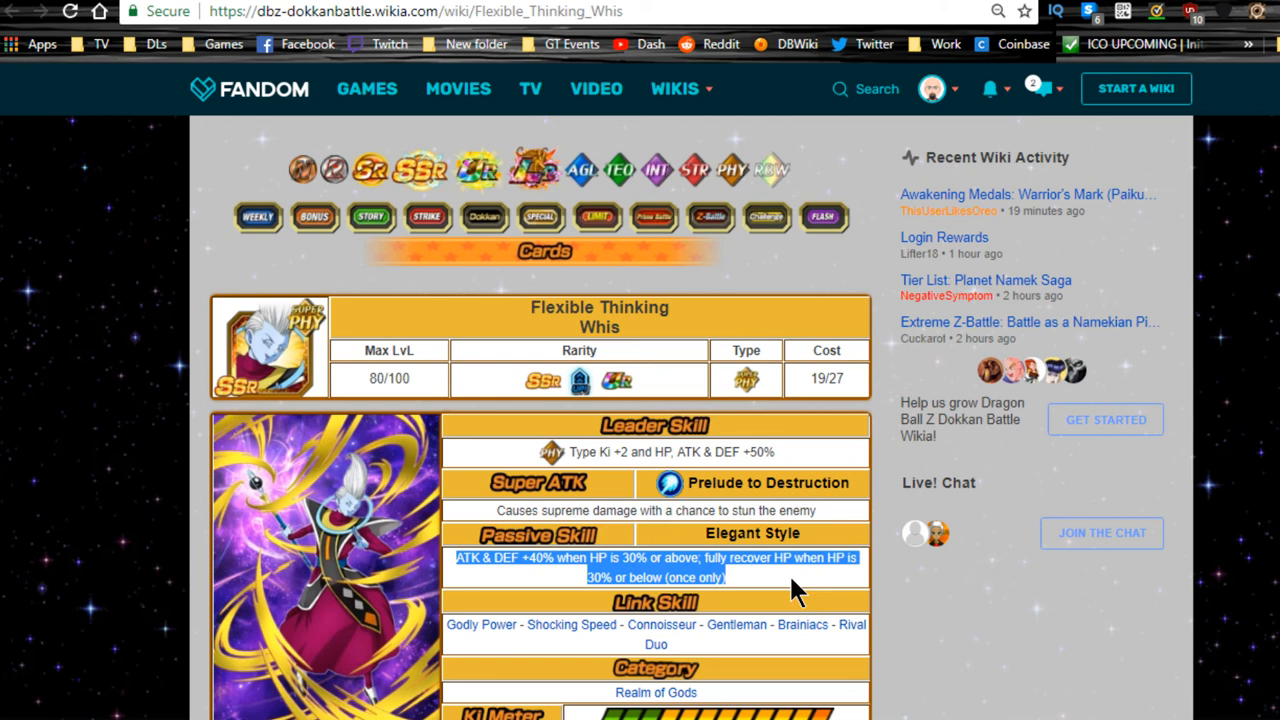
# Step: Scroll Whis's card page down to the Stats table, Acquired and Details boxes
pyautogui.scroll(-3)
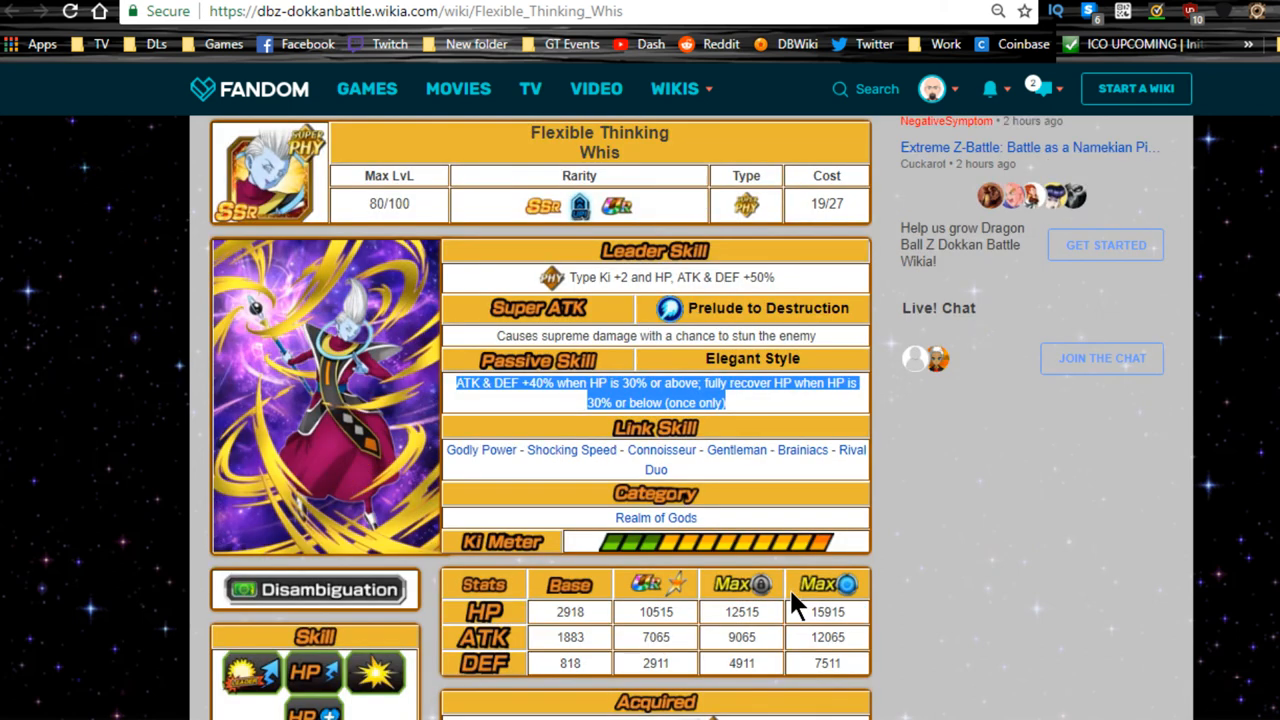
pyautogui.moveTo(660, 450)
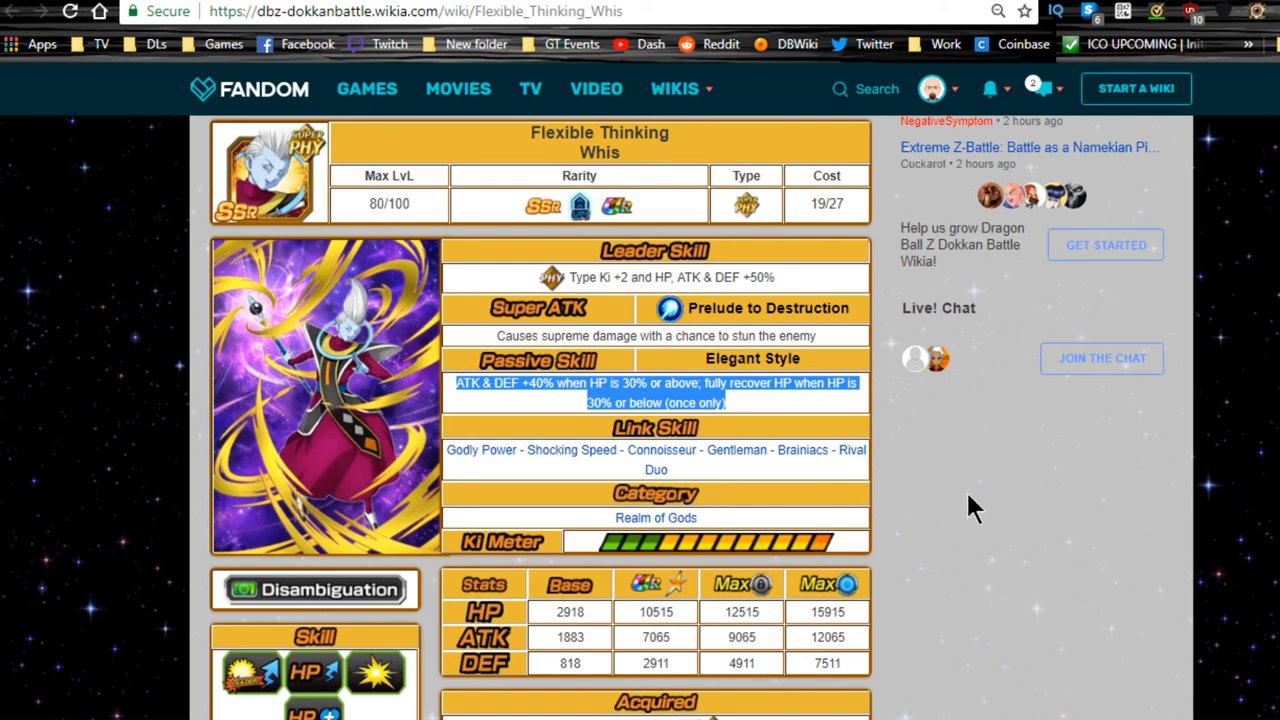
pyautogui.moveTo(660, 448)
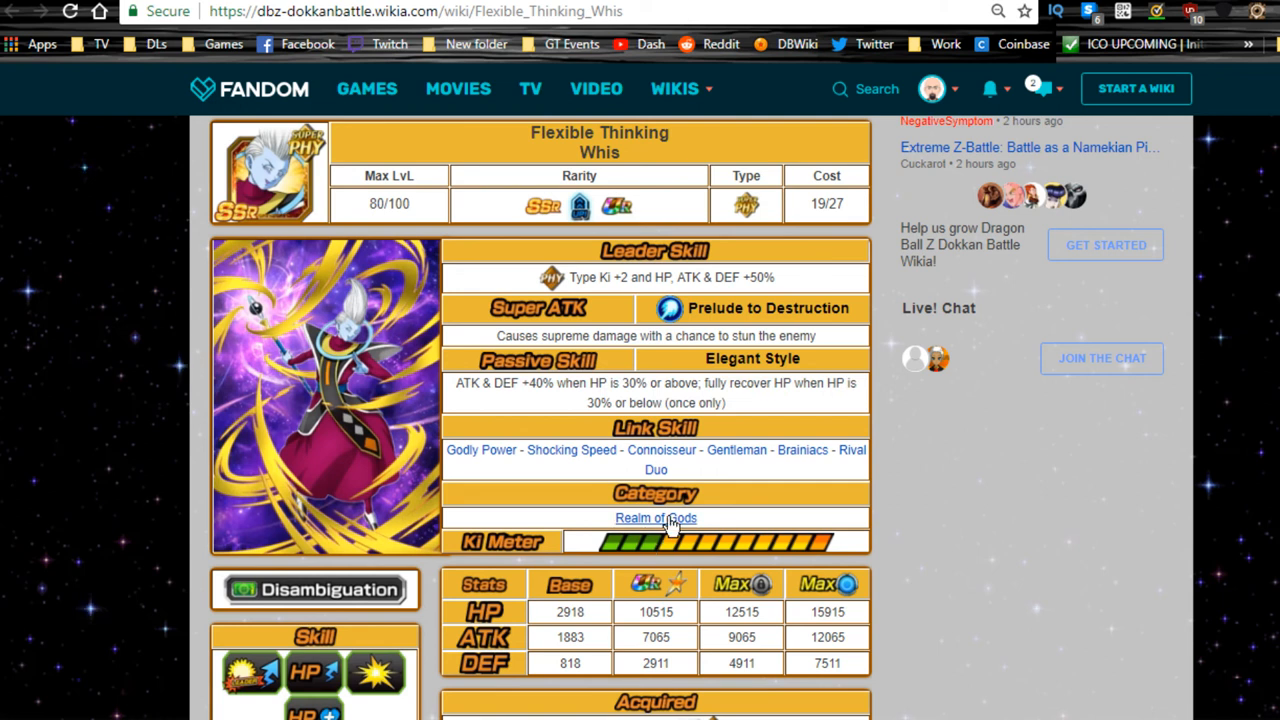
pyautogui.scroll(-3)
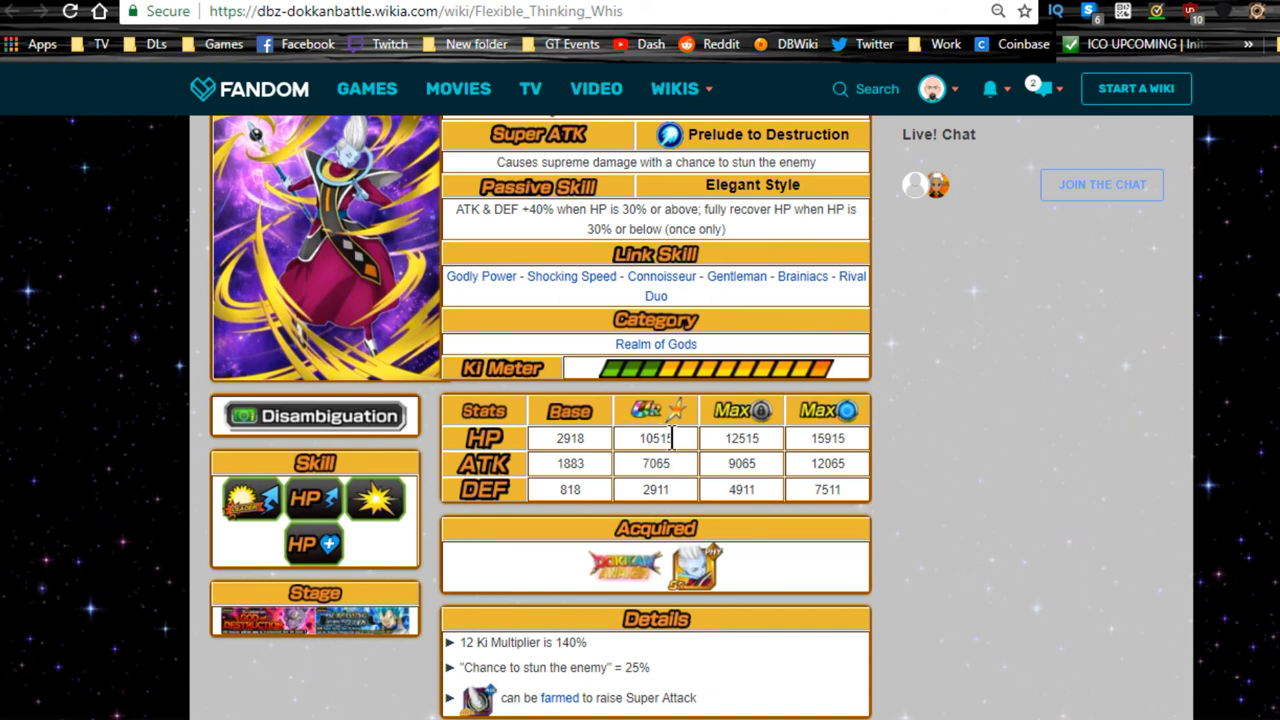
# Step: Highlight Whis's 10515 HP value and scroll around the Details and Awaken sections
pyautogui.doubleClick(656, 488)
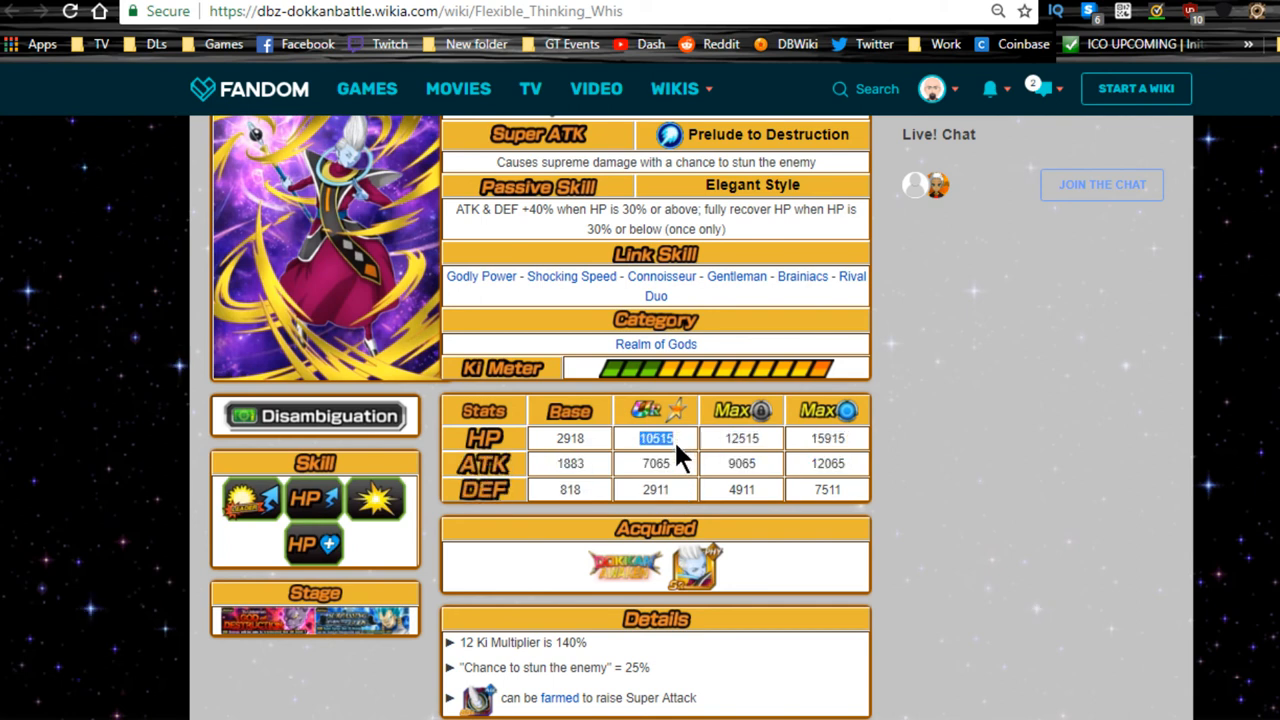
pyautogui.moveTo(730, 504)
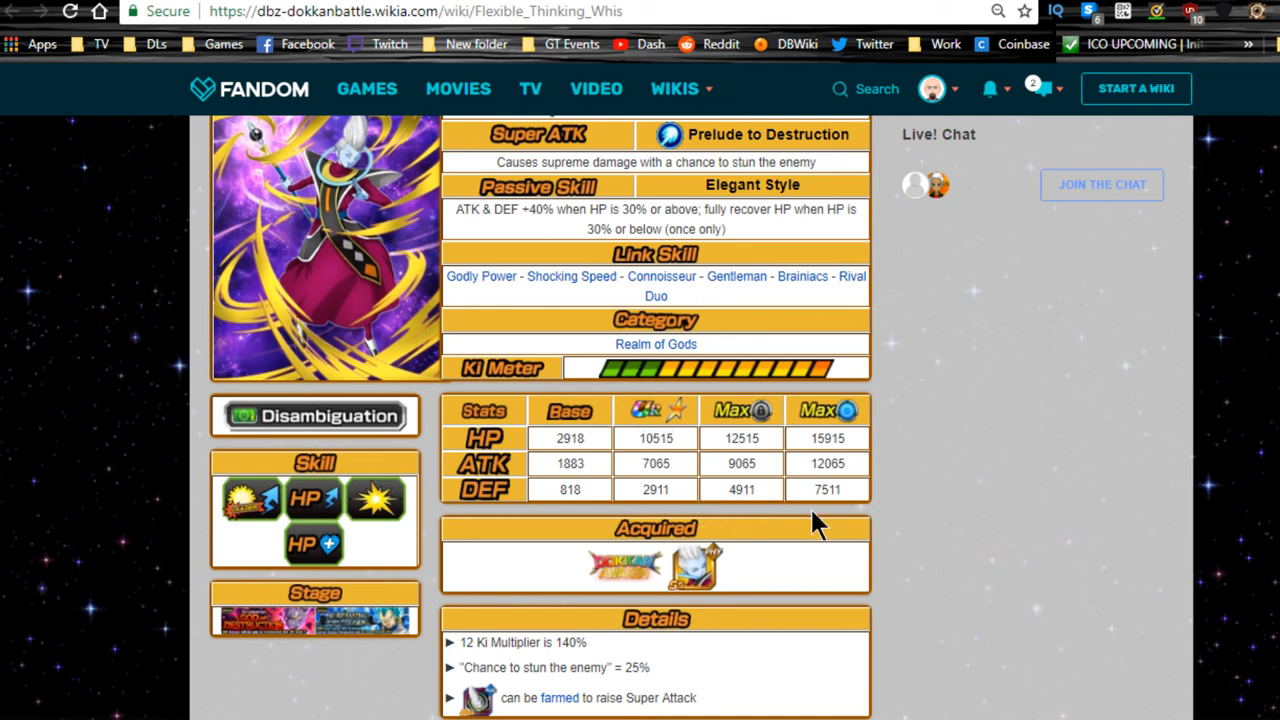
pyautogui.moveTo(784, 524)
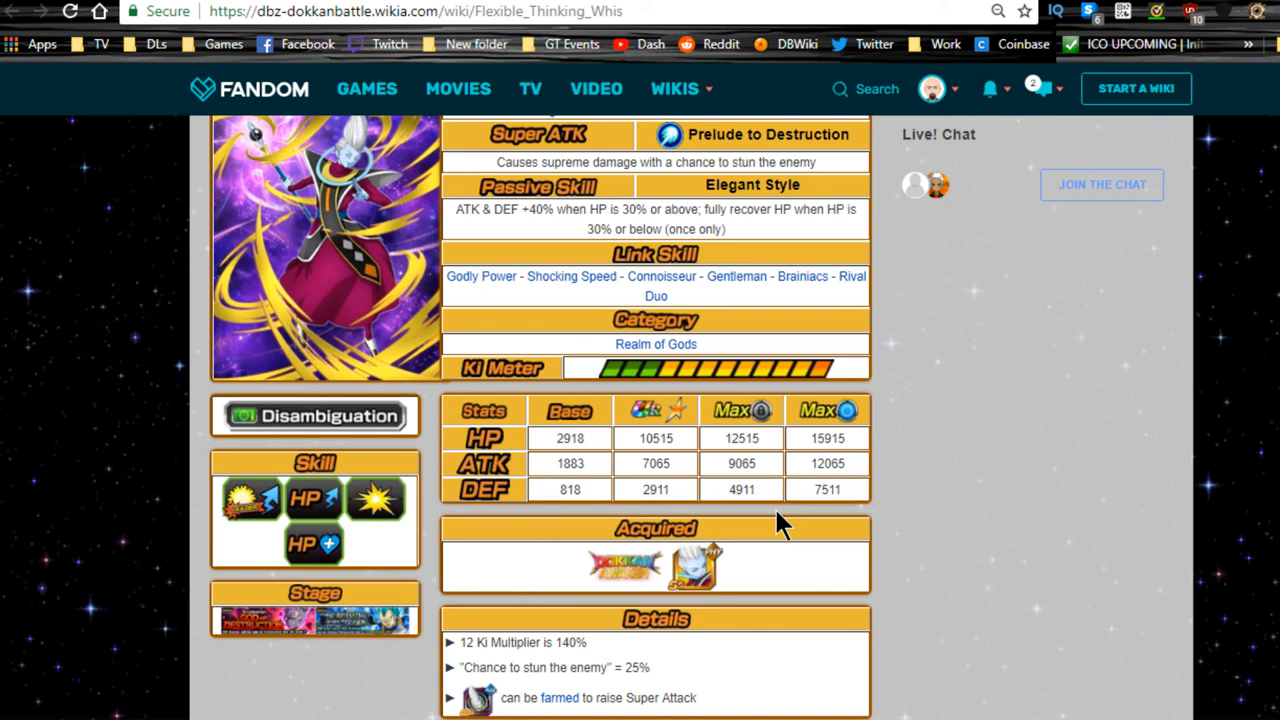
pyautogui.scroll(-3)
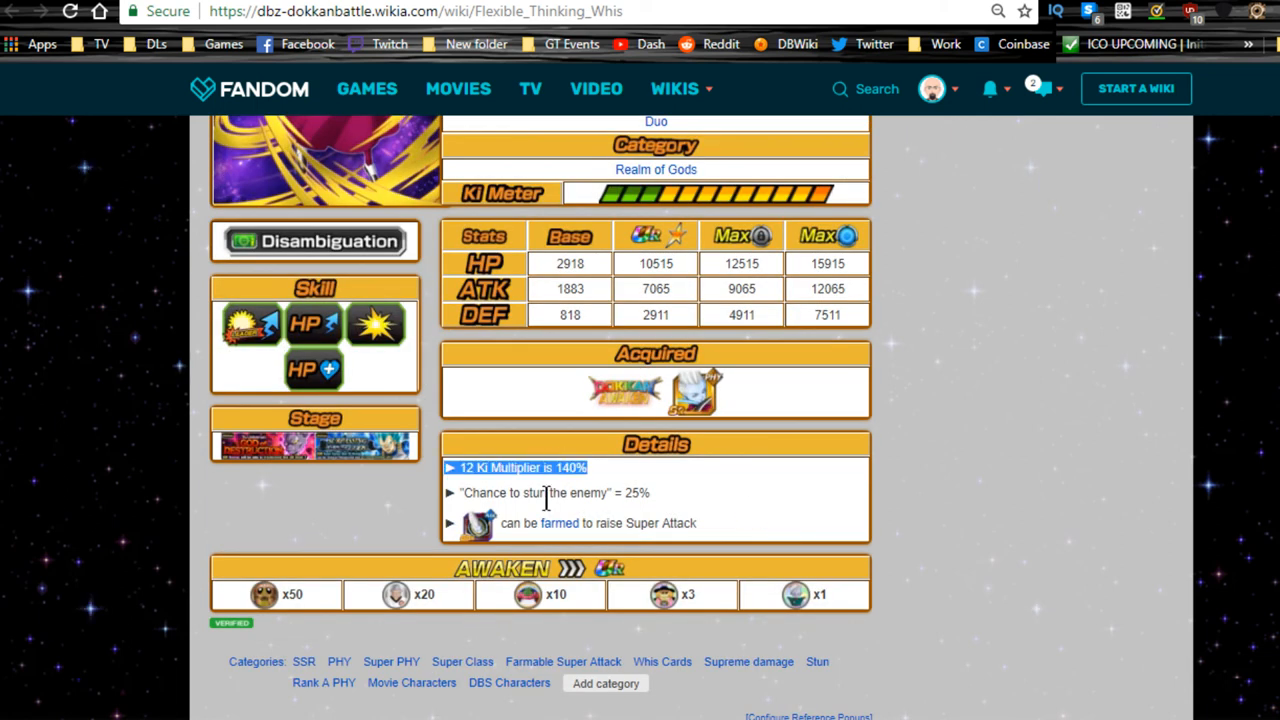
pyautogui.scroll(3)
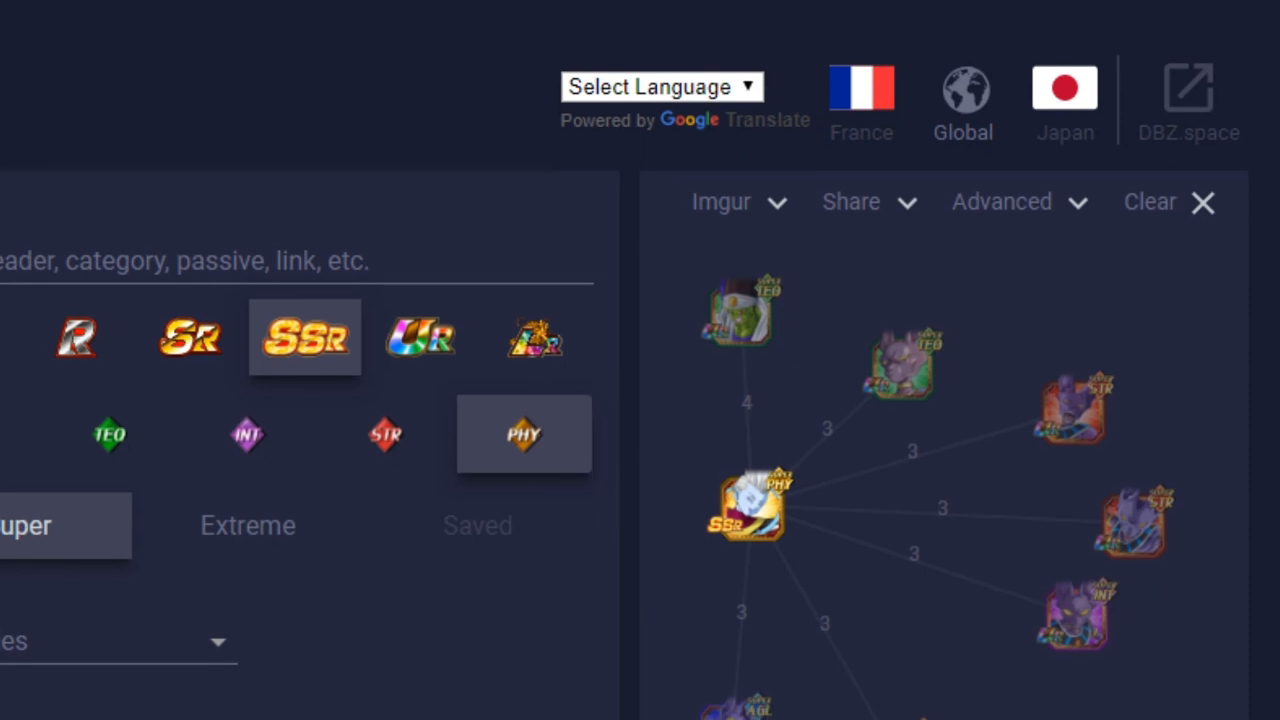
# Step: Scroll Dokkan Battle Builder's link graph to show Whis's connected link partners
pyautogui.scroll(-3)
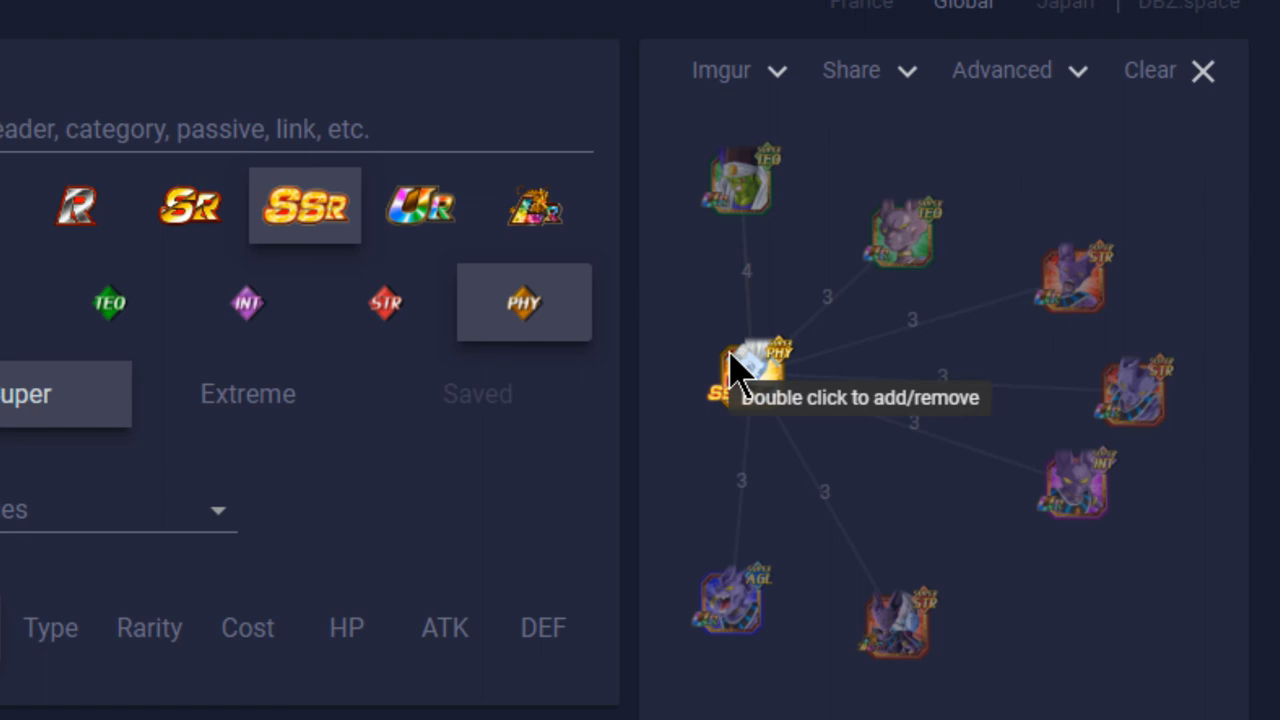
pyautogui.moveTo(1080, 300)
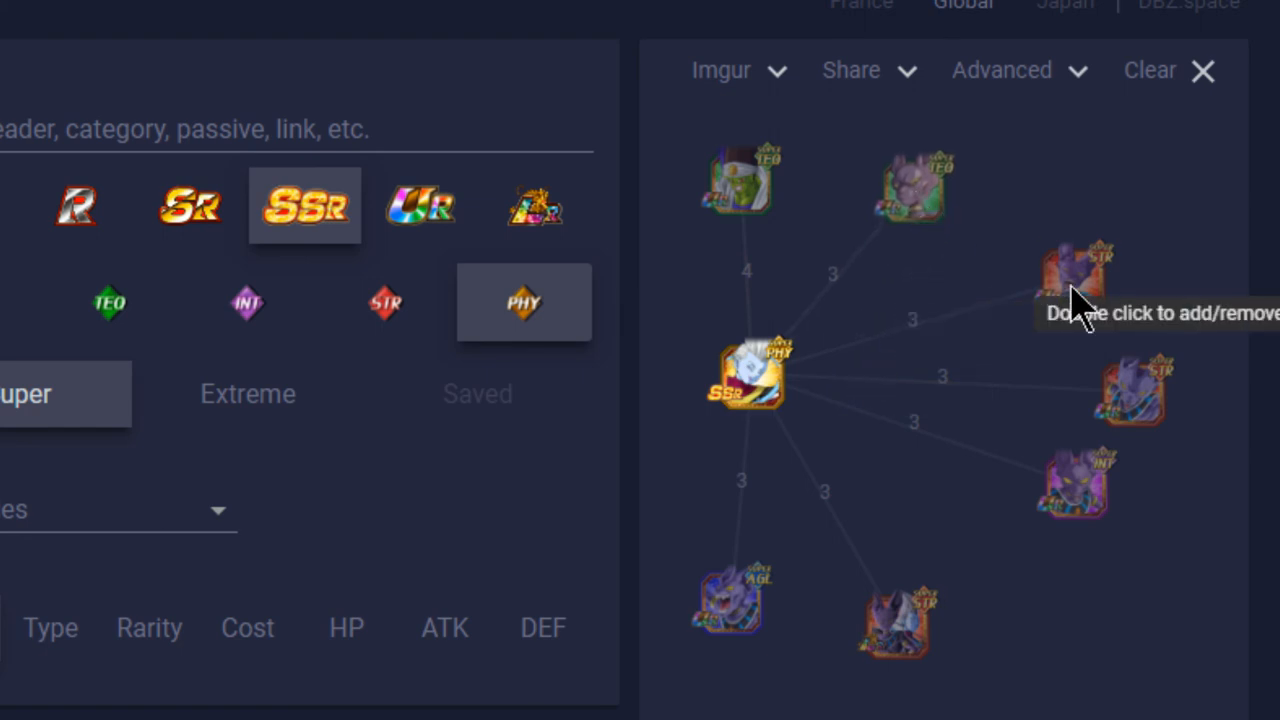
pyautogui.moveTo(910, 190)
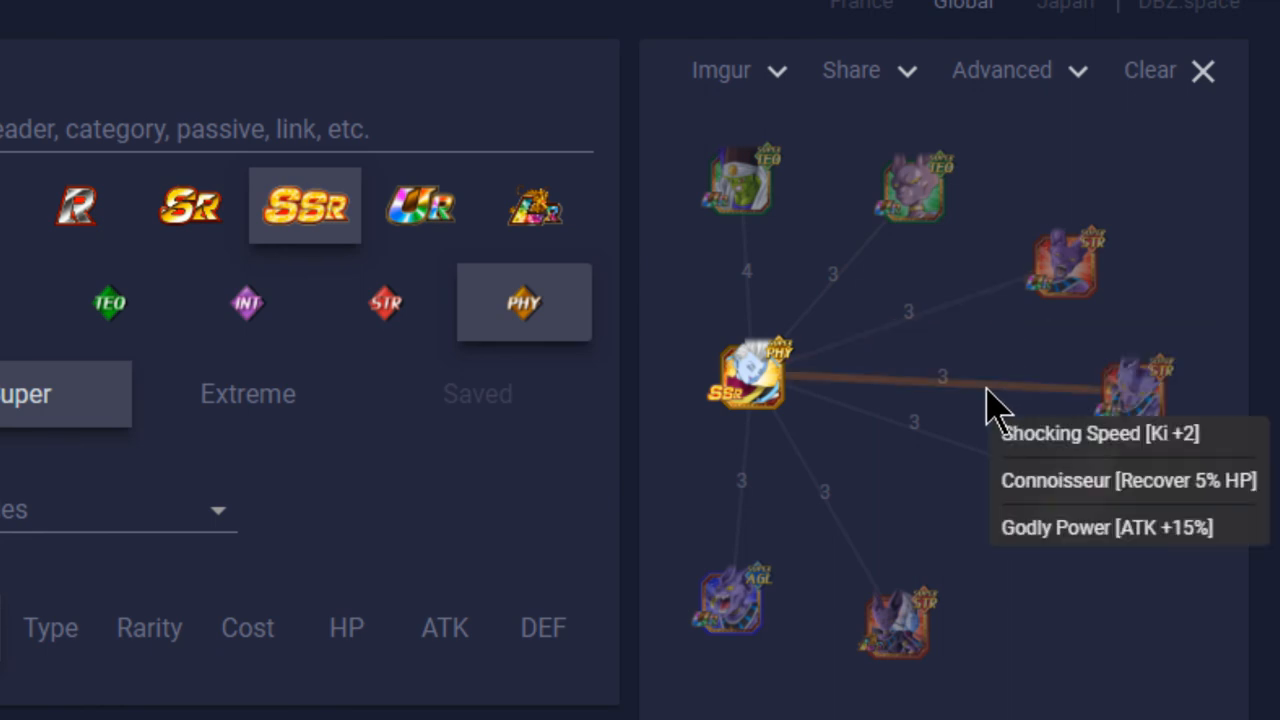
pyautogui.moveTo(820, 496)
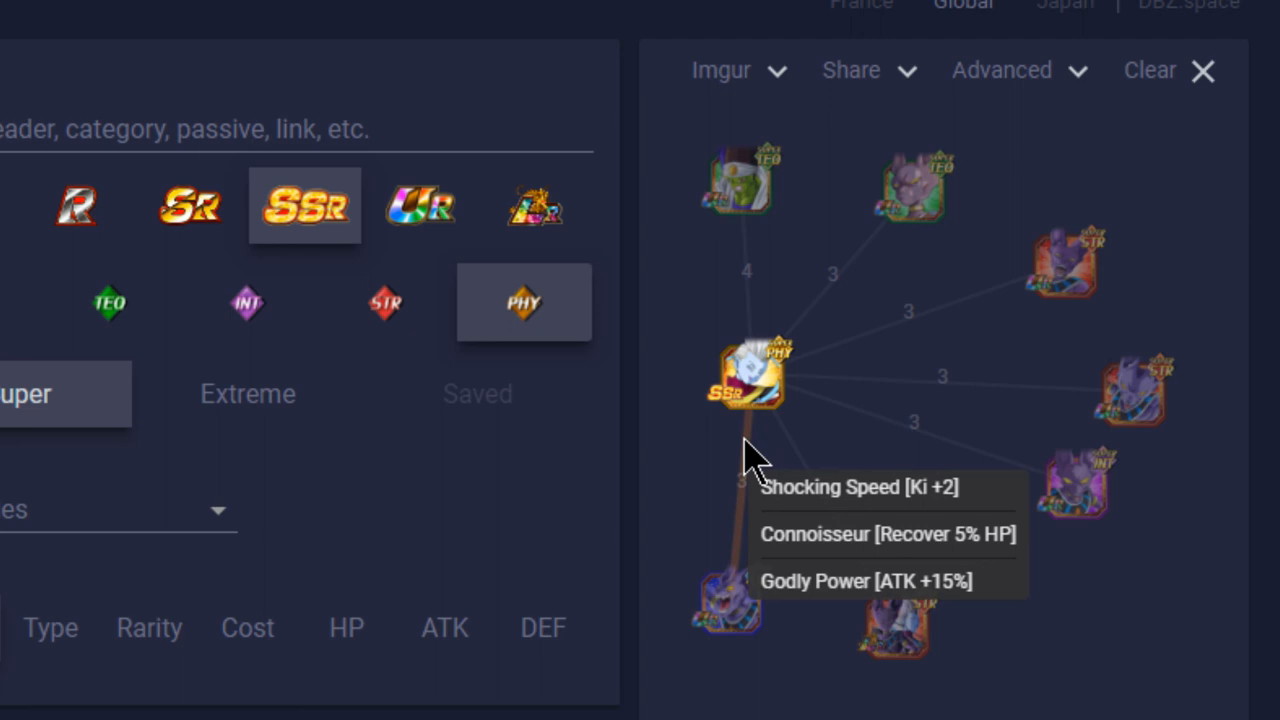
pyautogui.moveTo(756, 460)
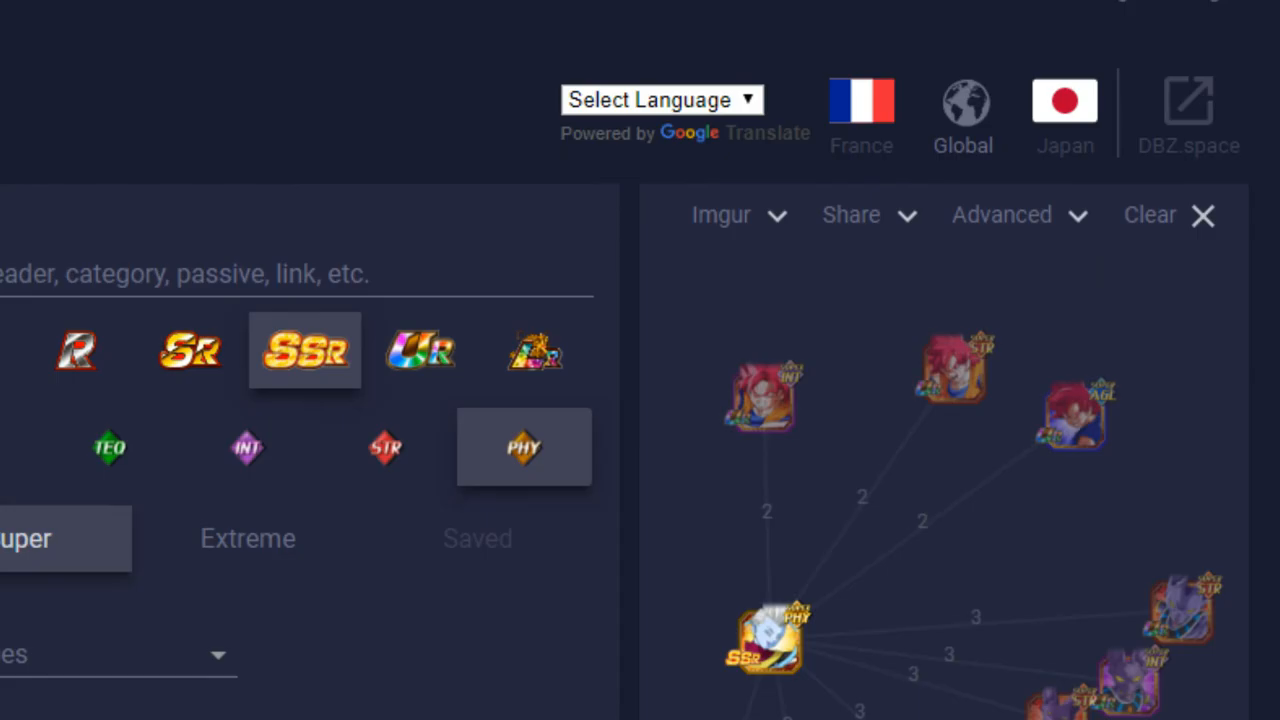
pyautogui.moveTo(1084, 660)
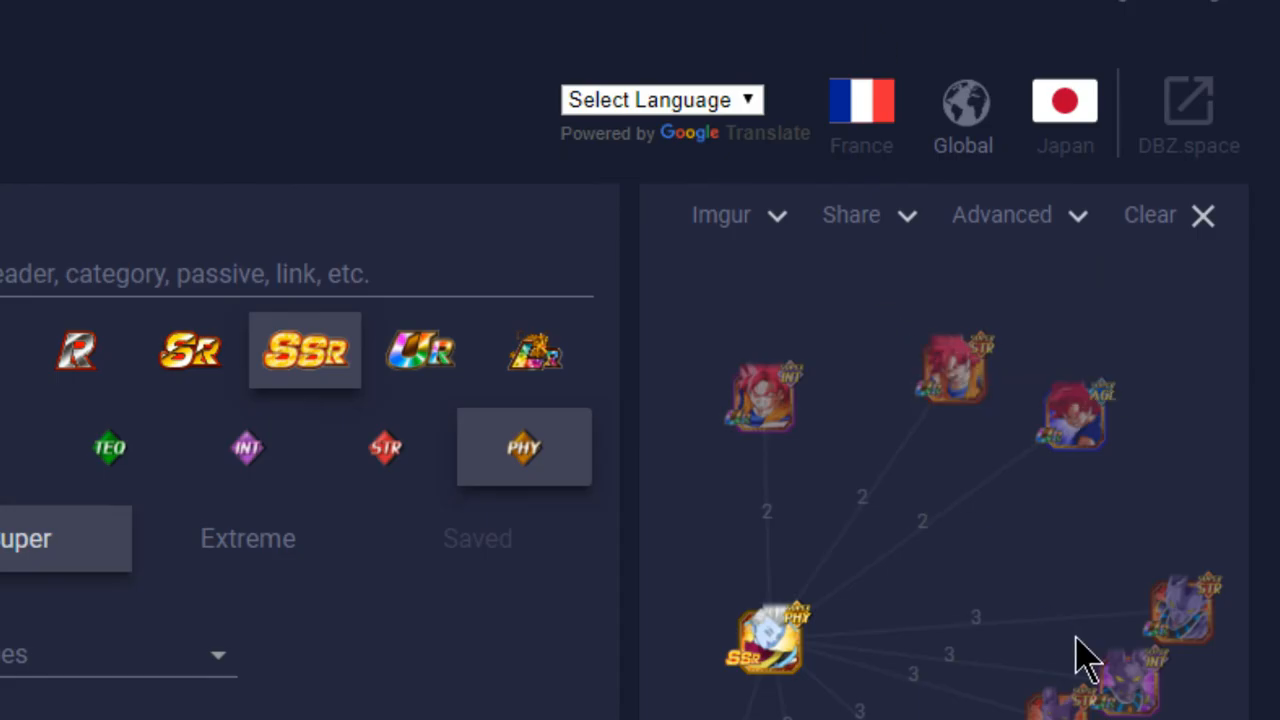
pyautogui.scroll(-3)
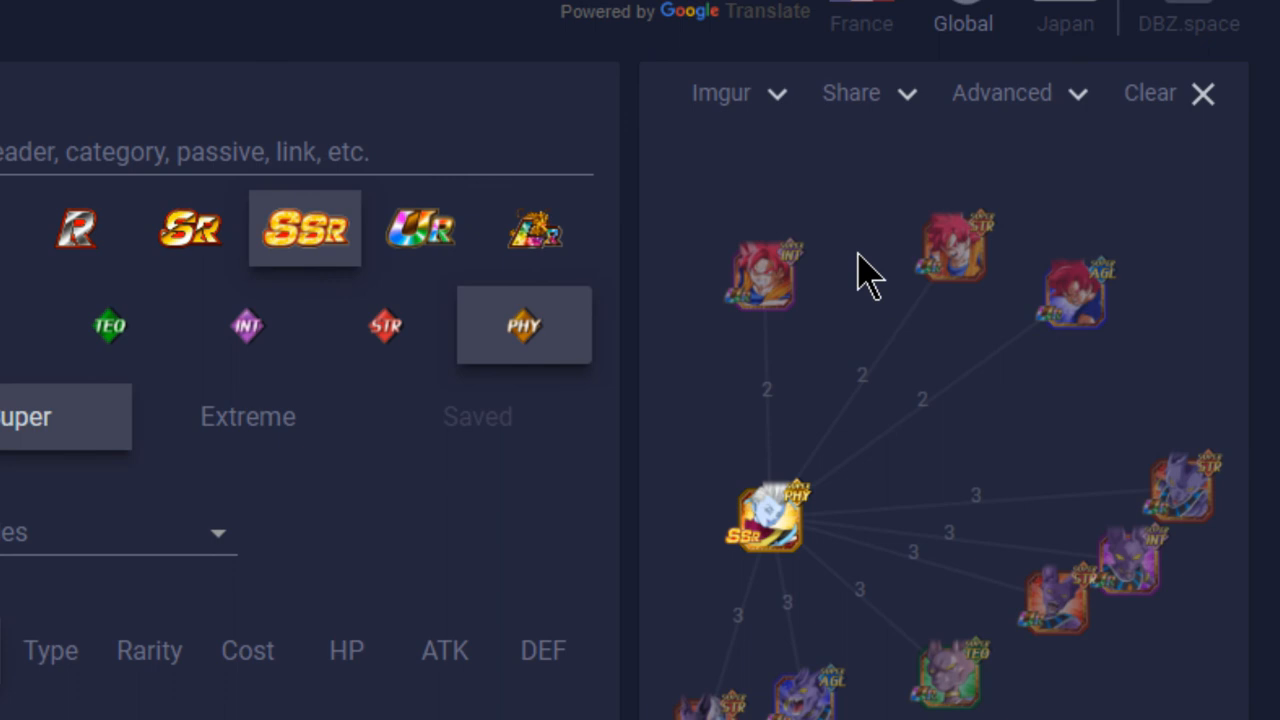
pyautogui.moveTo(1016, 360)
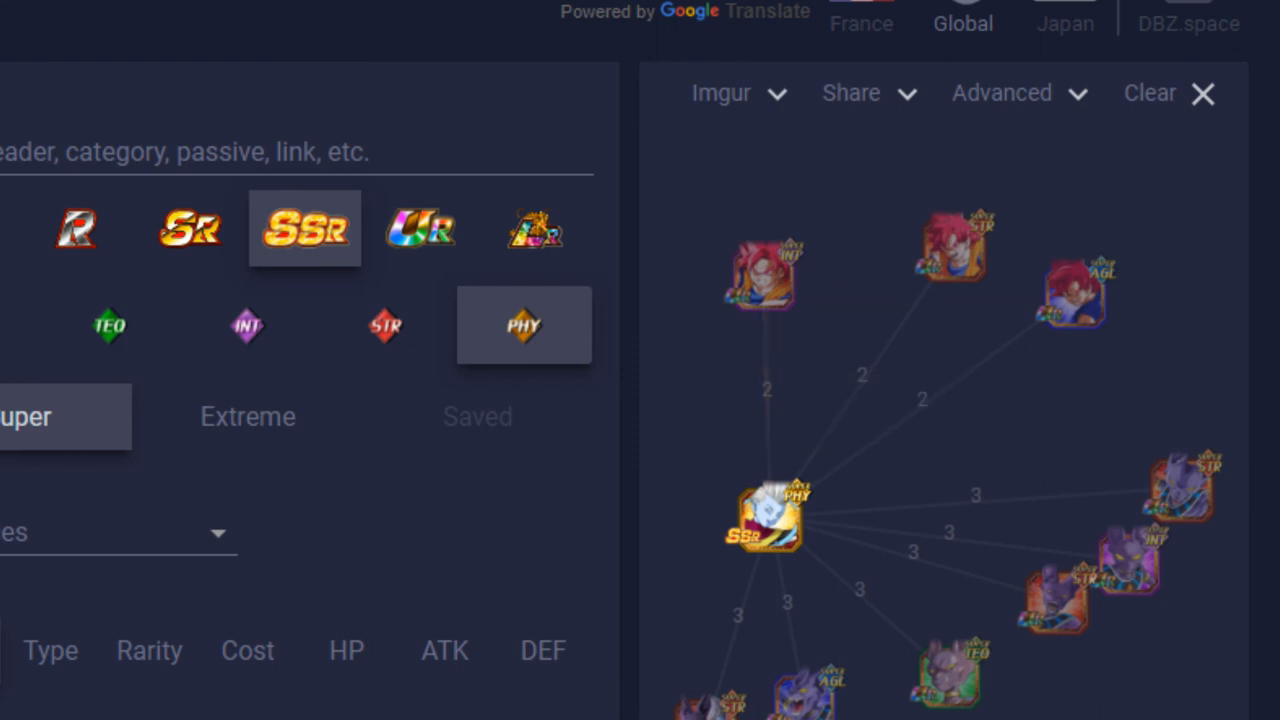
pyautogui.moveTo(844, 480)
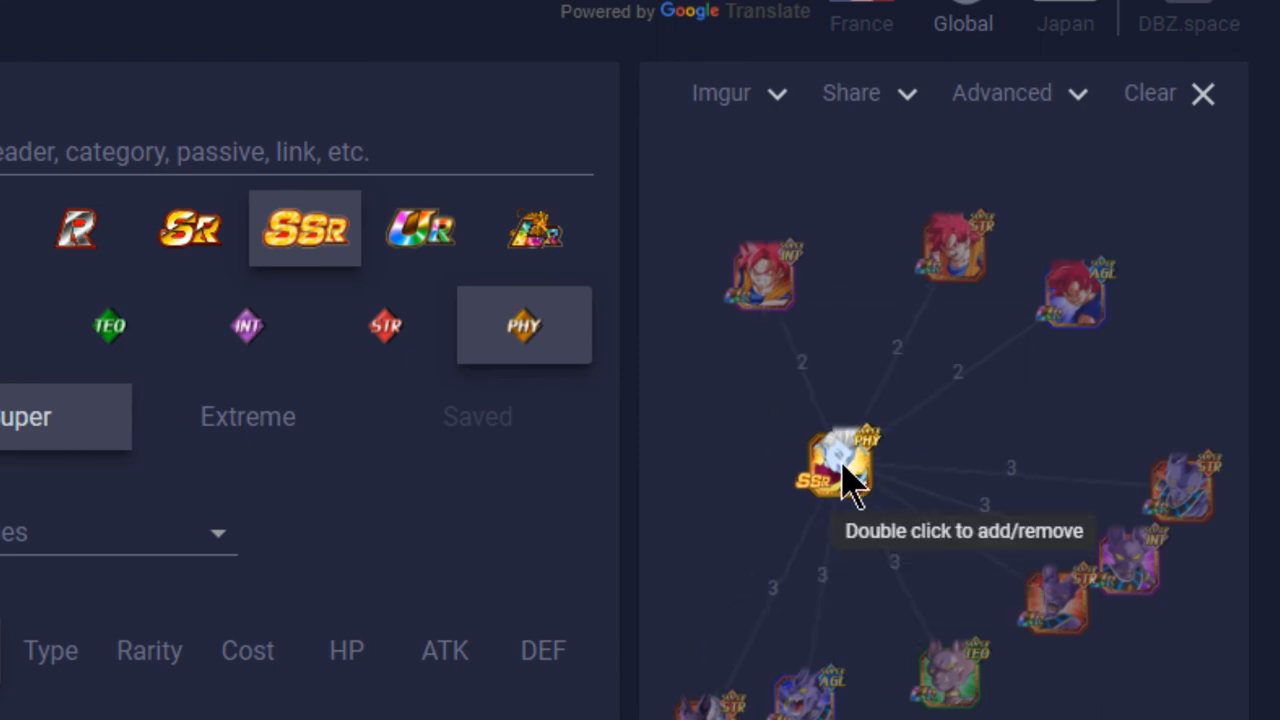
pyautogui.moveTo(880, 410)
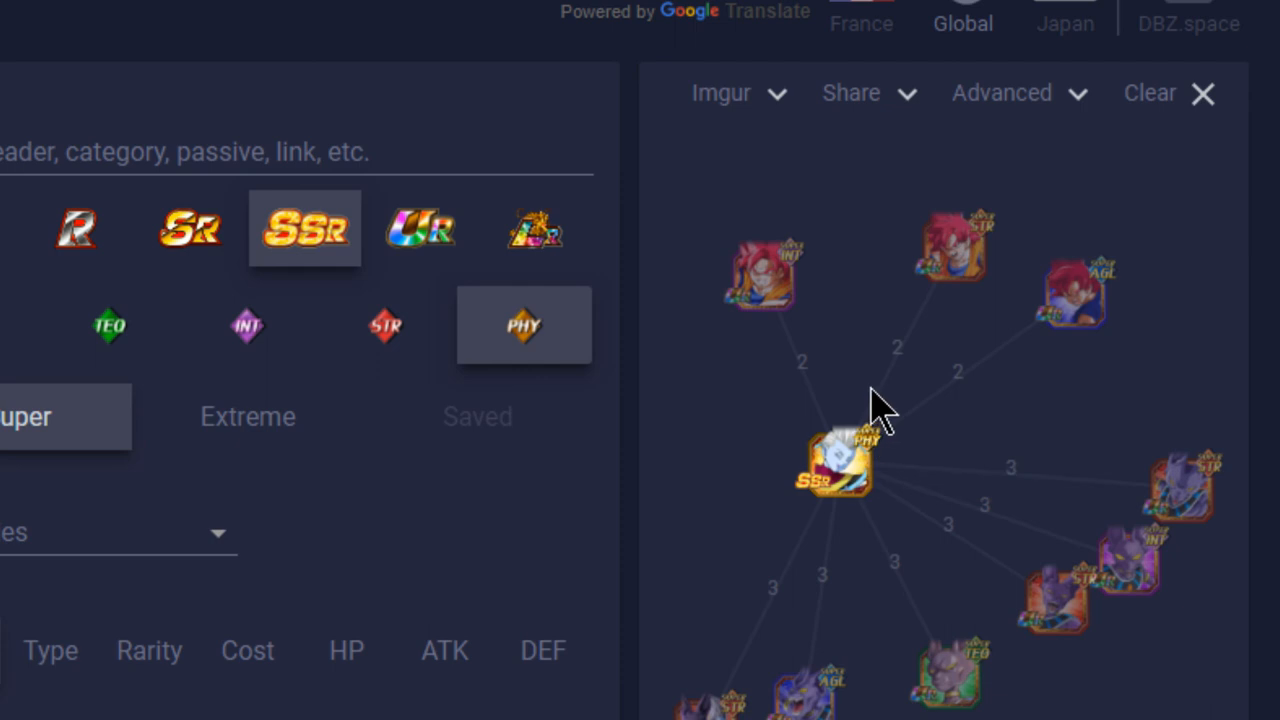
pyautogui.moveTo(888, 384)
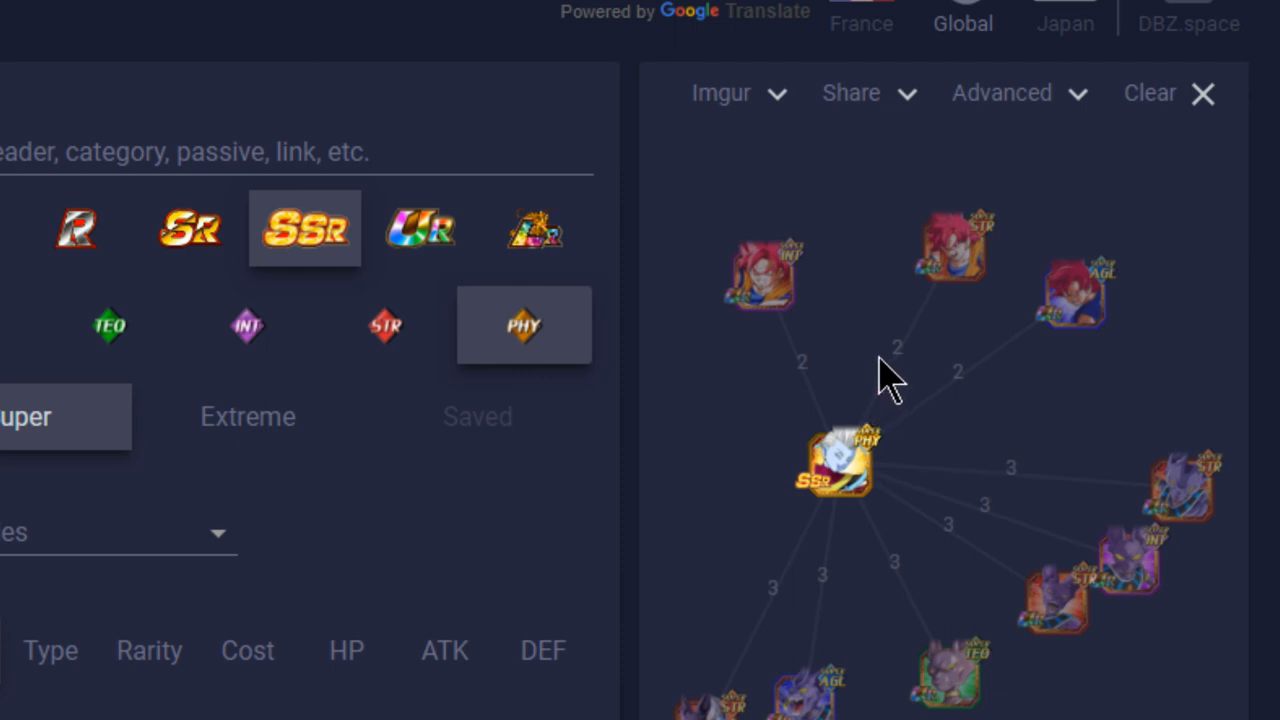